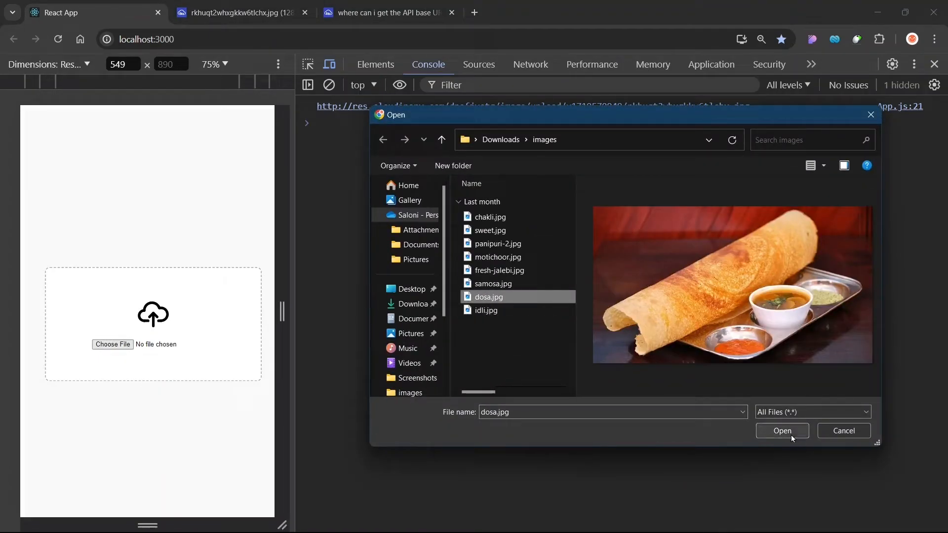
# Step: Confirm dosa.jpg as the file to upload in the Open dialog
pyautogui.click(781, 430)
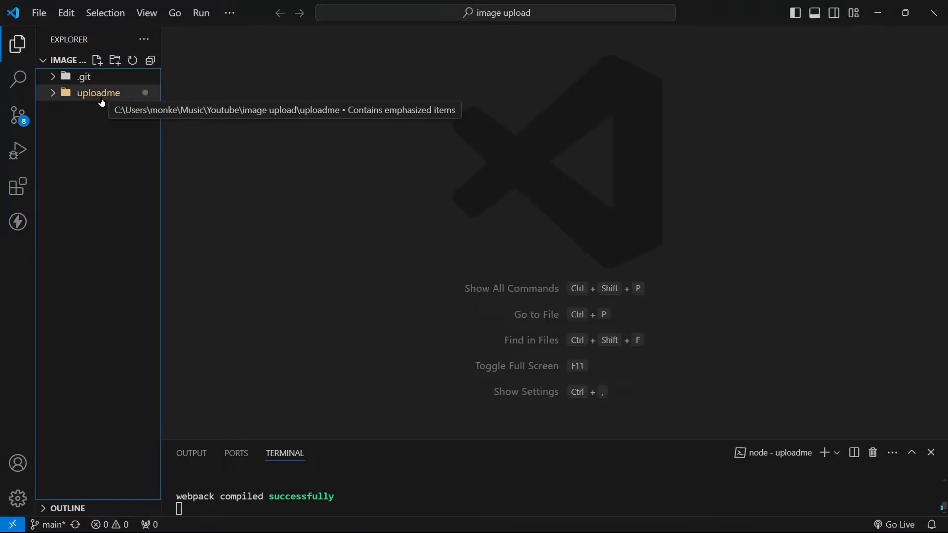
# Step: Expand uploadme > src in Explorer and open App.js
pyautogui.click(97, 92)
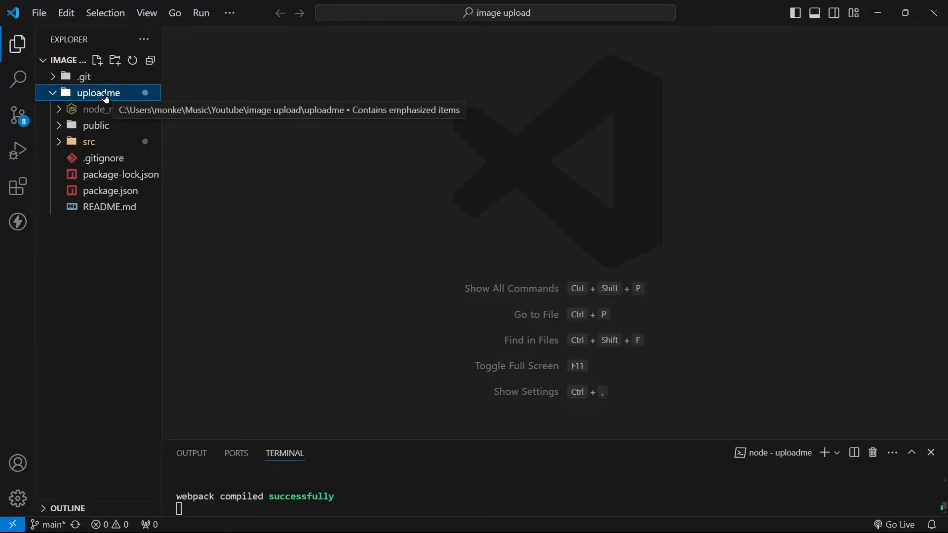
pyautogui.click(104, 191)
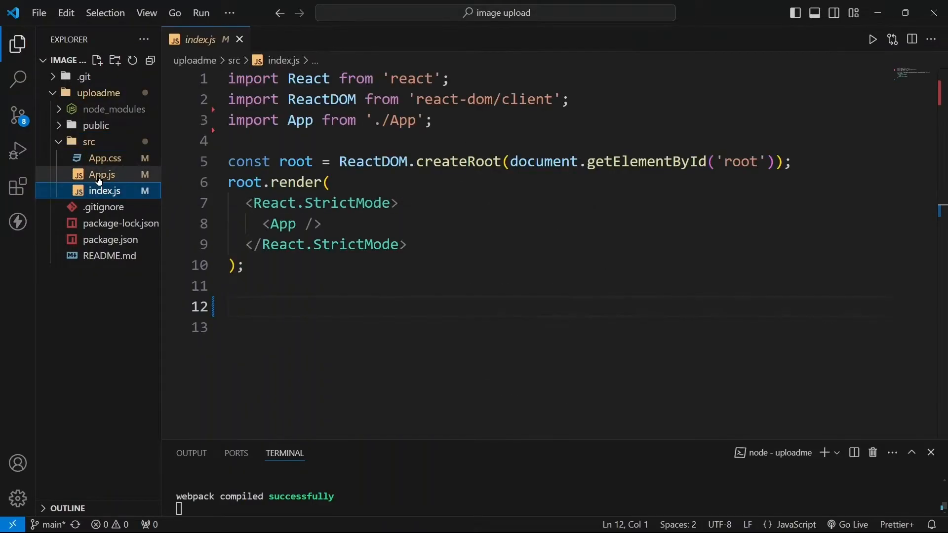
pyautogui.click(101, 174)
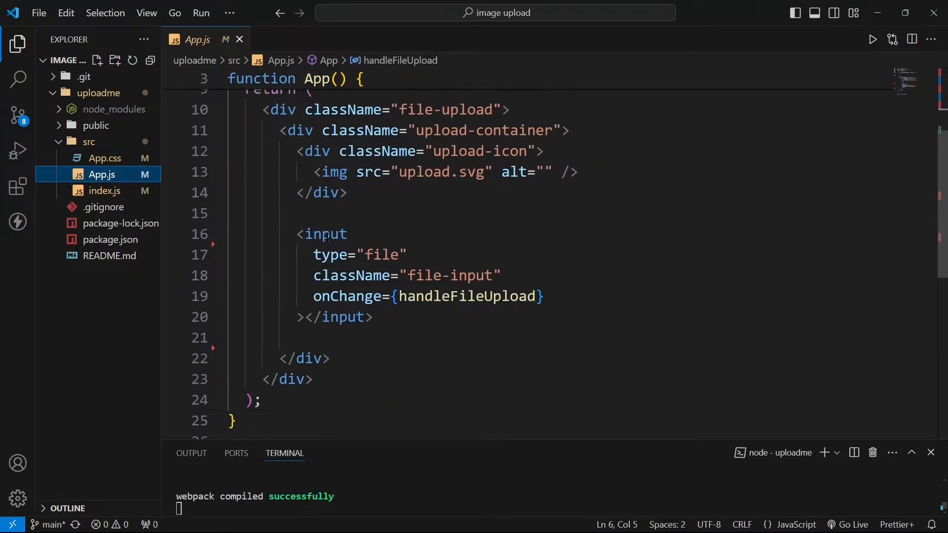
# Step: Highlight the upload icon markup, type="file" attribute, and onChange handleFileUpload handler
pyautogui.moveTo(262, 110); pyautogui.dragTo(293, 130)
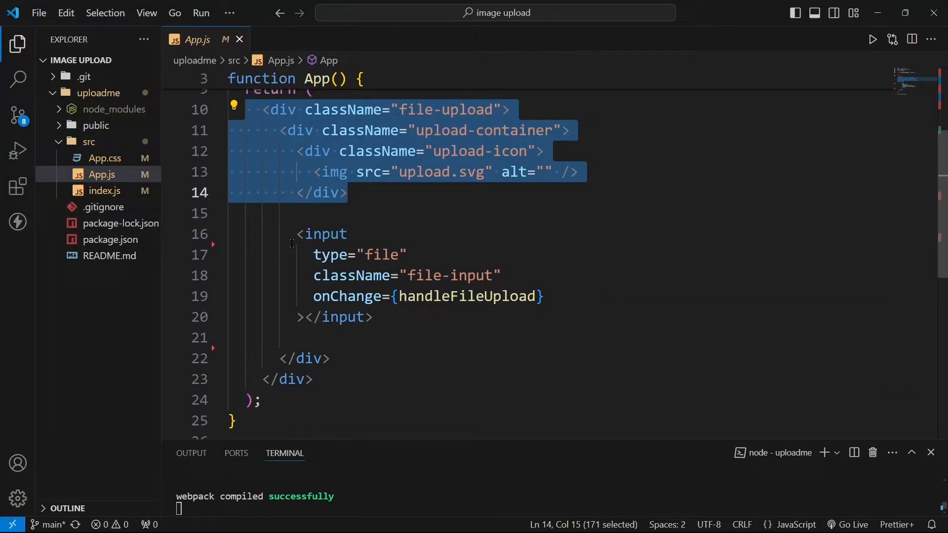
pyautogui.click(385, 315)
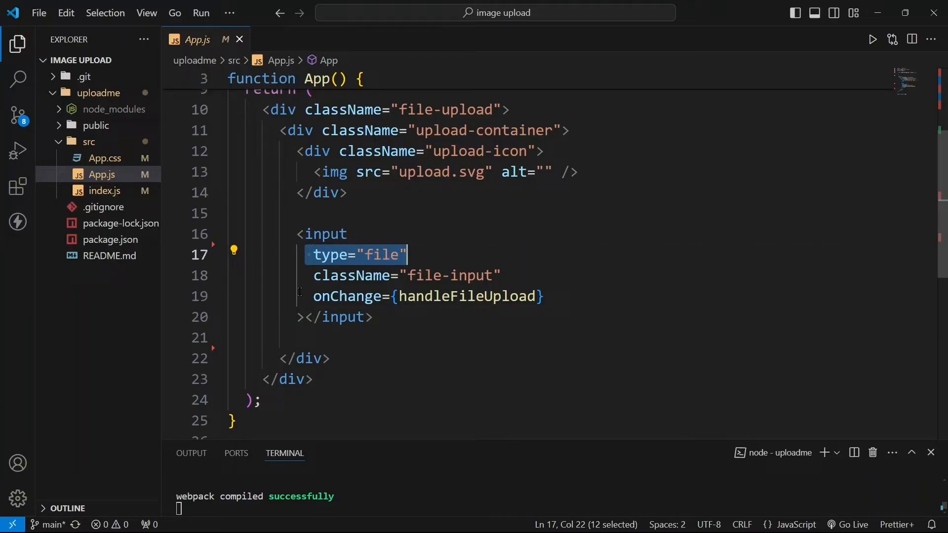
pyautogui.doubleClick(345, 296)
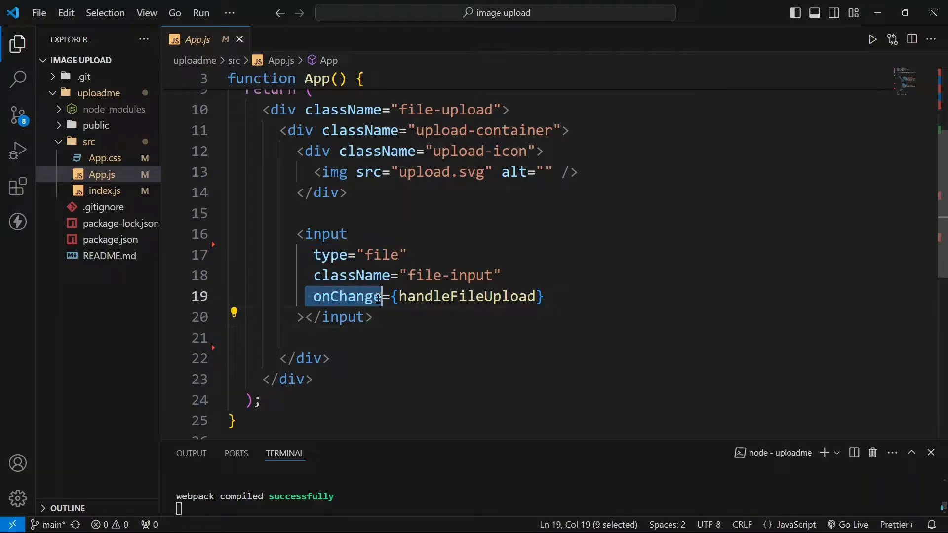
pyautogui.doubleClick(470, 296)
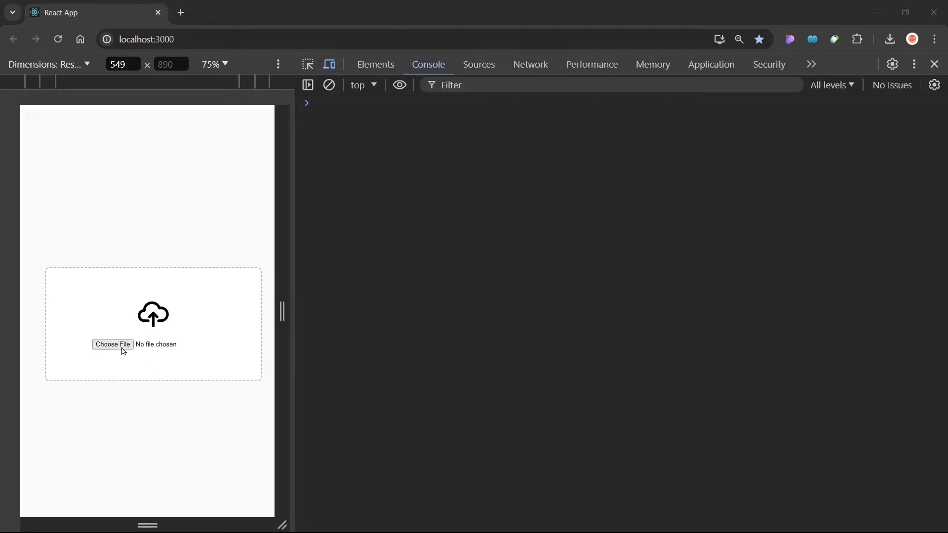
# Step: Choose dosa.jpg from the images folder in the upload box's file picker
pyautogui.click(113, 344)
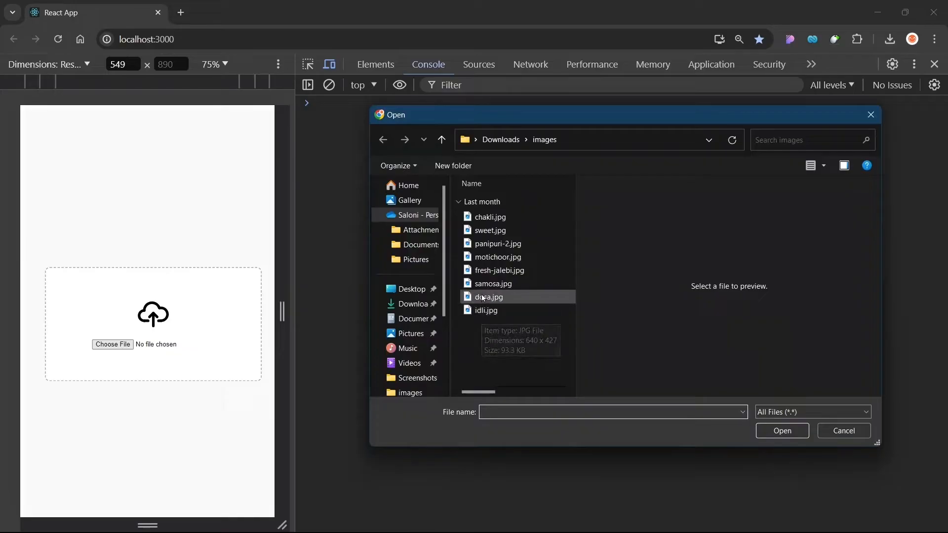
pyautogui.click(488, 297)
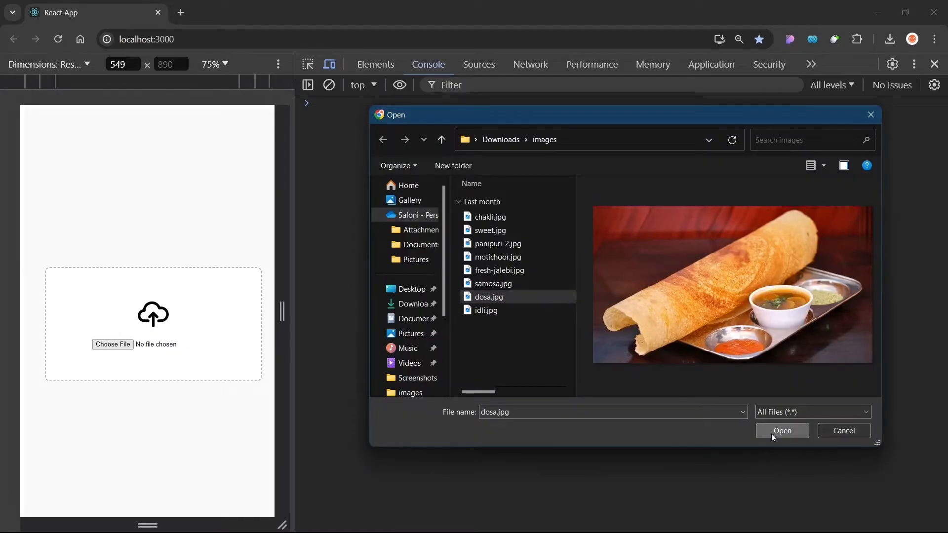
pyautogui.click(781, 431)
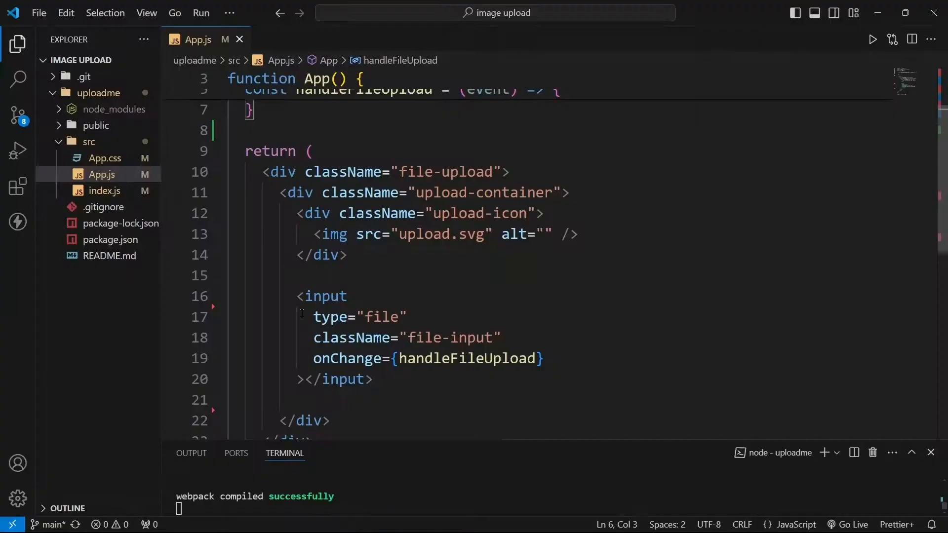
# Step: Add const file = event.target.files and console.log(file) inside handleFileUpload
pyautogui.moveTo(294, 296); pyautogui.dragTo(373, 379)
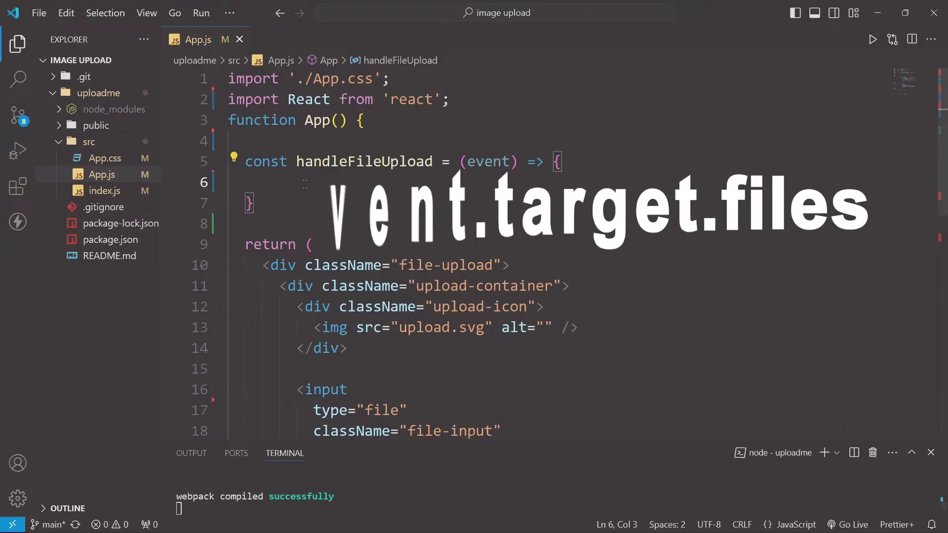
pyautogui.write('event')
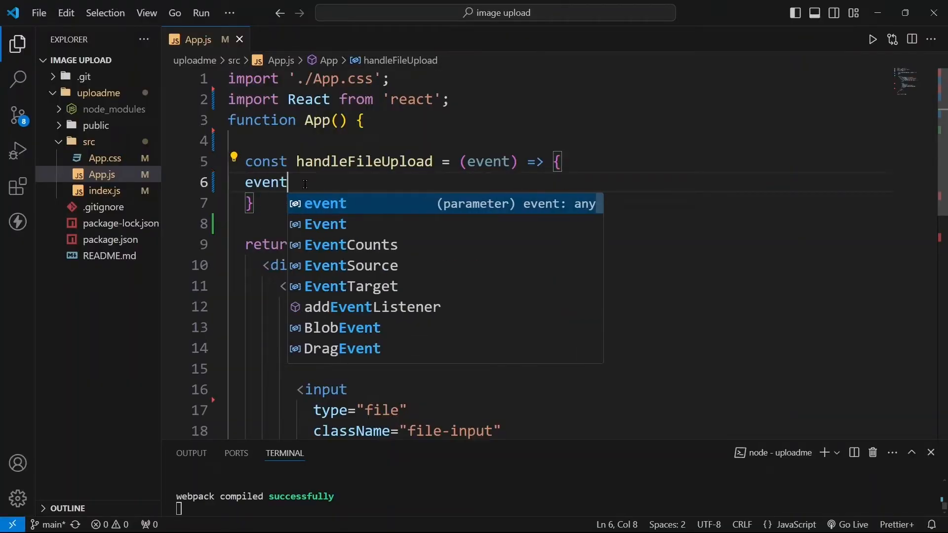
pyautogui.write('.target.files')
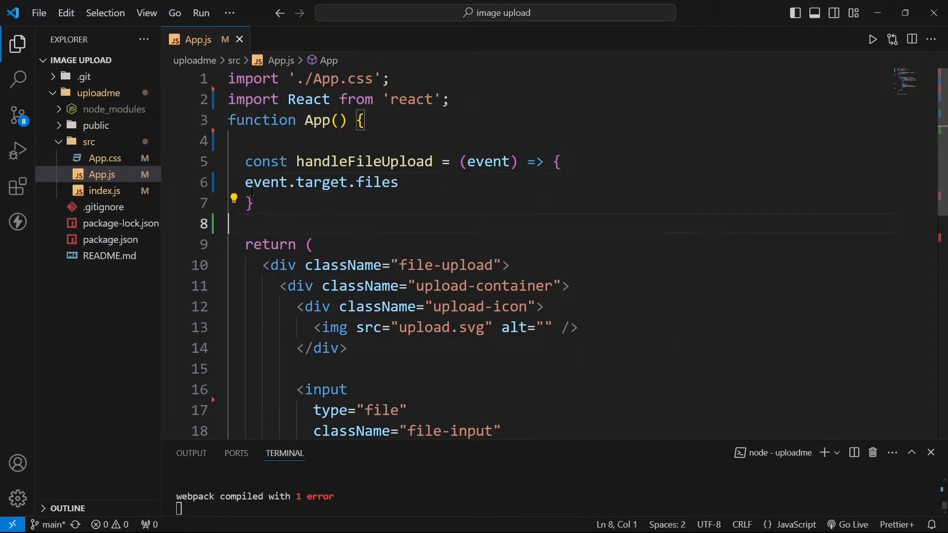
pyautogui.write('const file =')
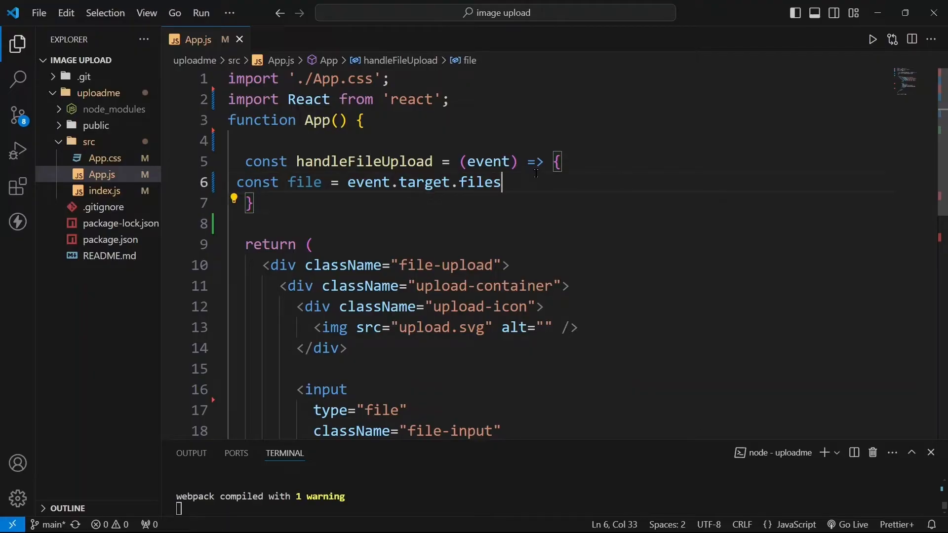
pyautogui.write('console.log(file)')
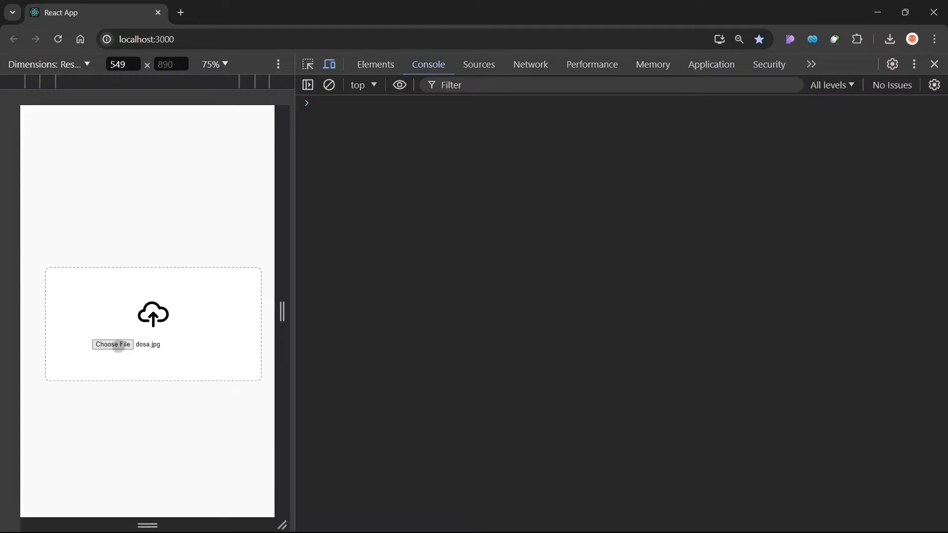
# Step: Upload panipuri-2.jpg and expand the logged FileList in the DevTools Console
pyautogui.click(113, 344)
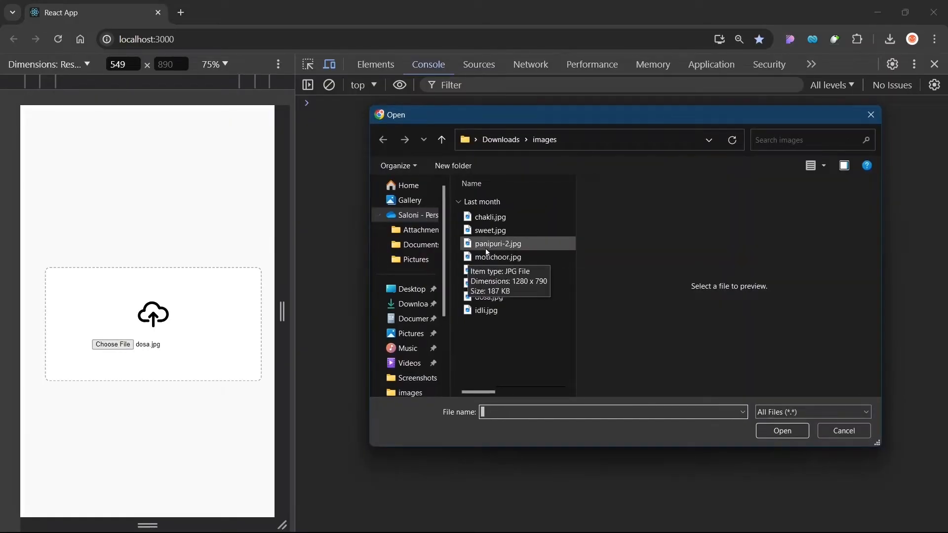
pyautogui.click(497, 242)
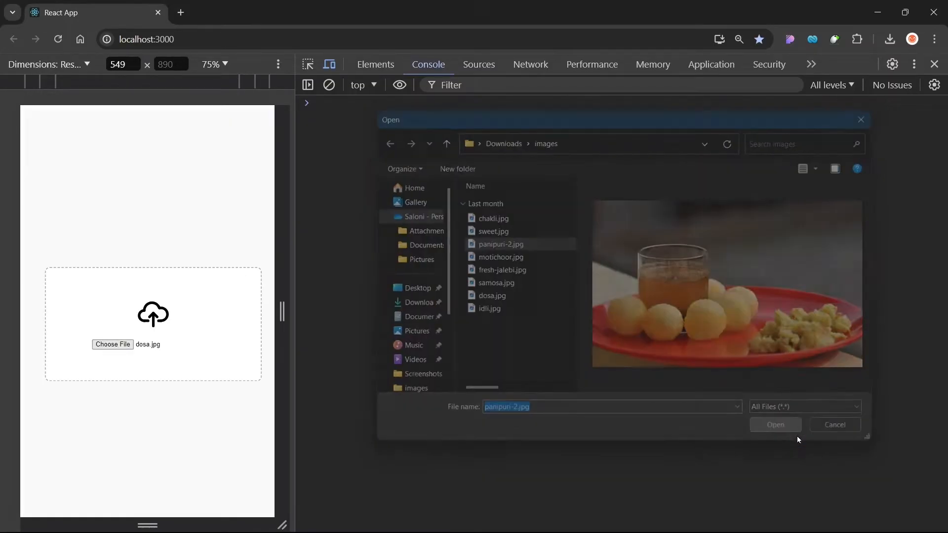
pyautogui.click(774, 425)
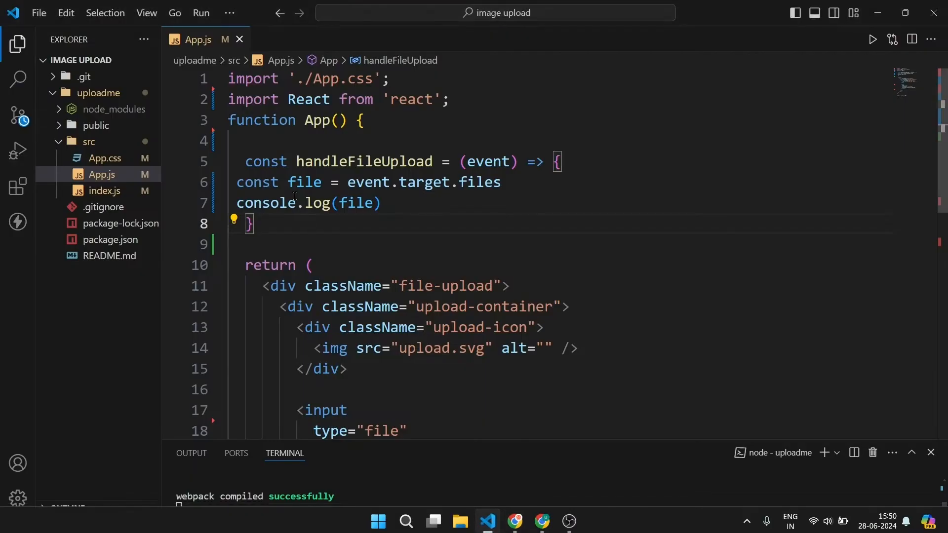
pyautogui.moveTo(356, 183); pyautogui.dragTo(500, 182)
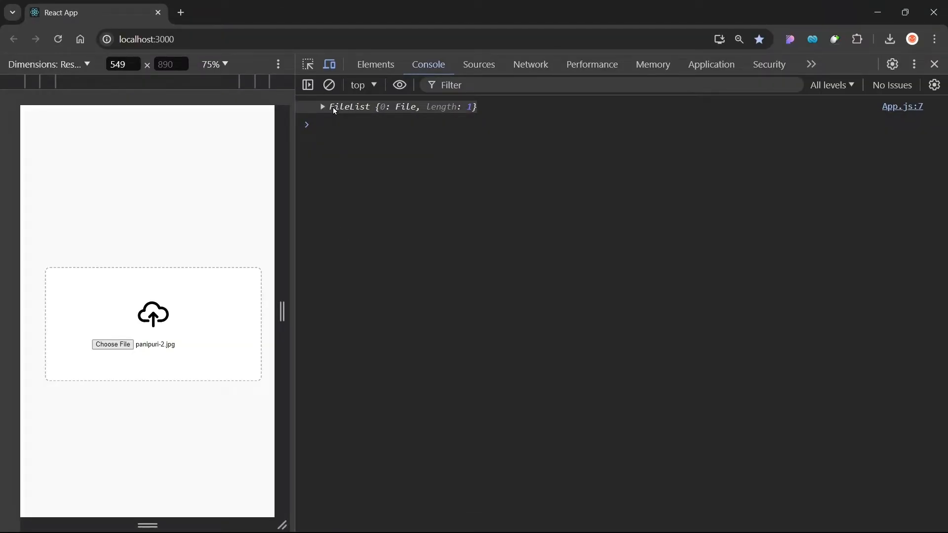
pyautogui.click(323, 107)
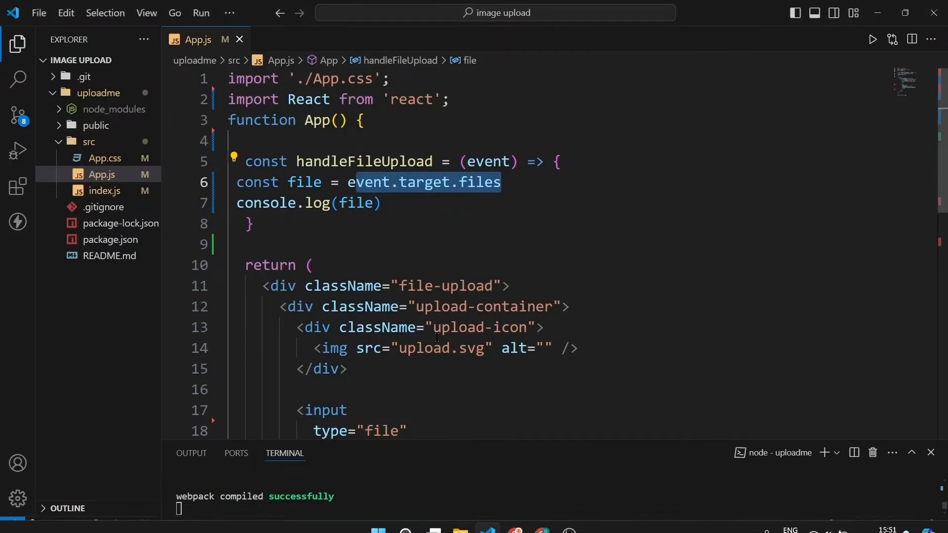
# Step: Append [0] to event.target.files on line 6
pyautogui.click(500, 182)
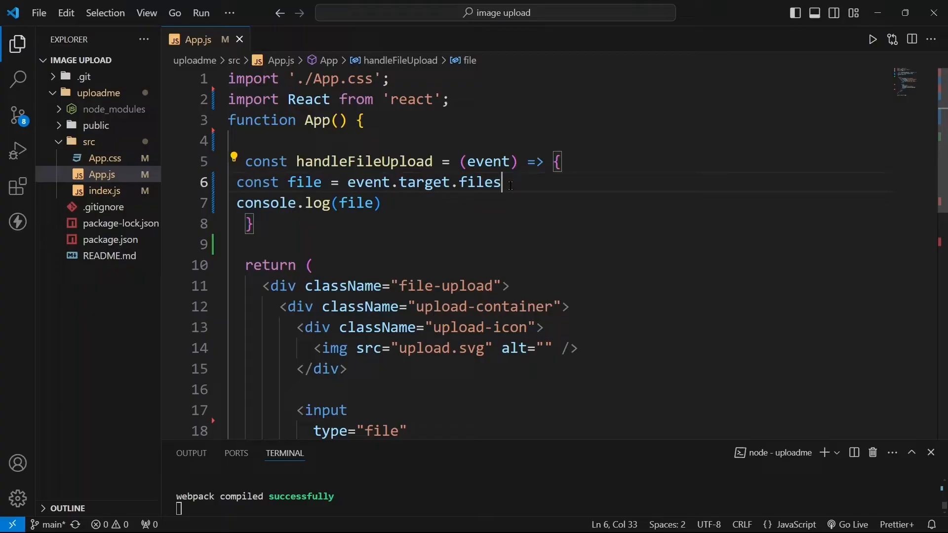
pyautogui.write('[0]')
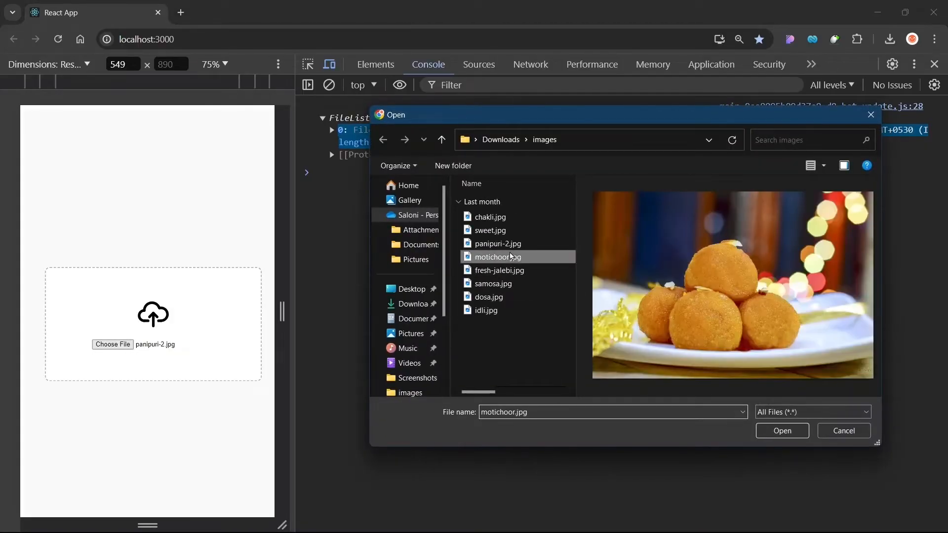
# Step: Select motichoor.jpg so its File object with name, size and type is logged
pyautogui.click(497, 256)
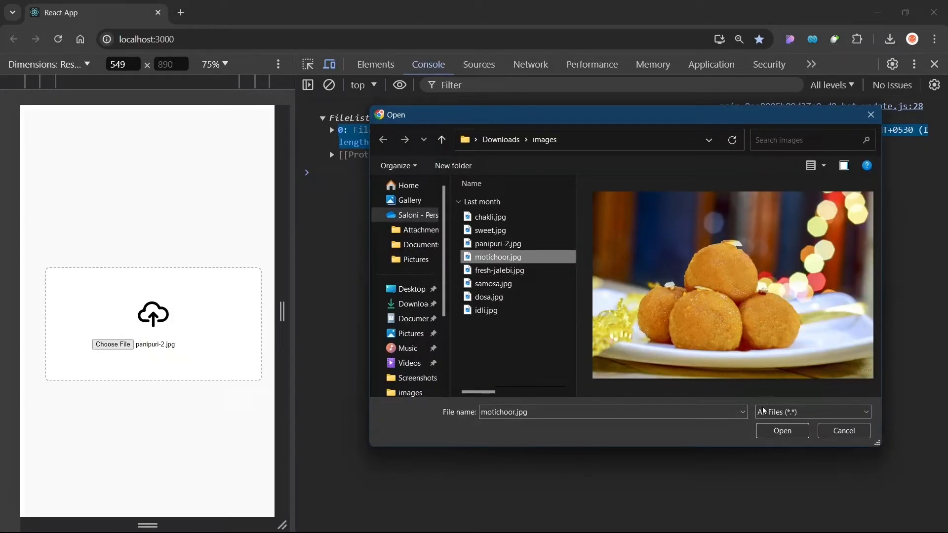
pyautogui.click(781, 431)
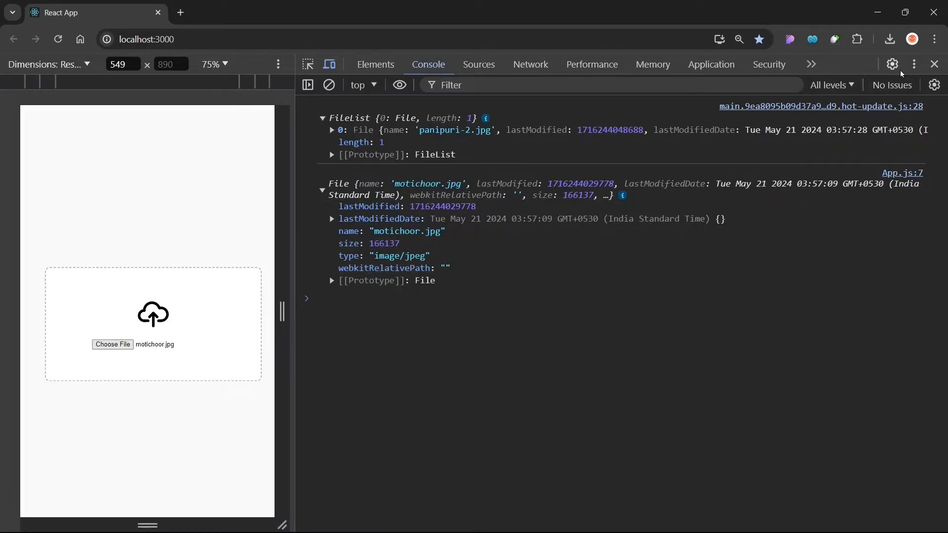
# Step: Find Cloudinary via the address bar and sign up with the existing Google account
pyautogui.click(180, 12)
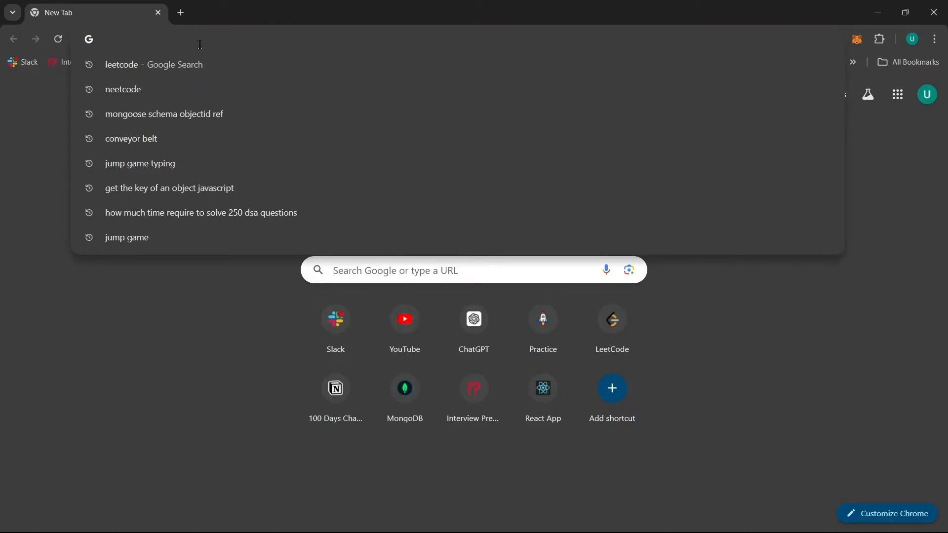
pyautogui.write('cloundi')
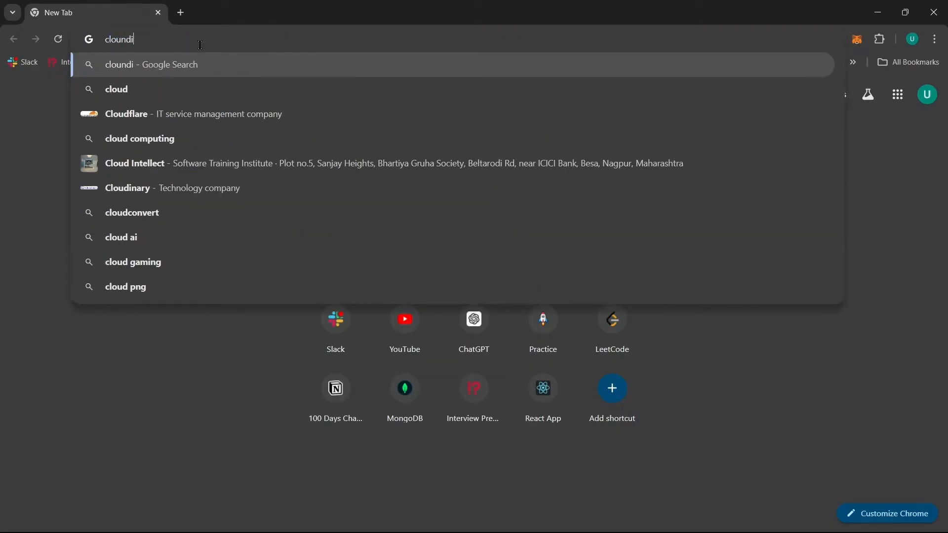
pyautogui.click(127, 188)
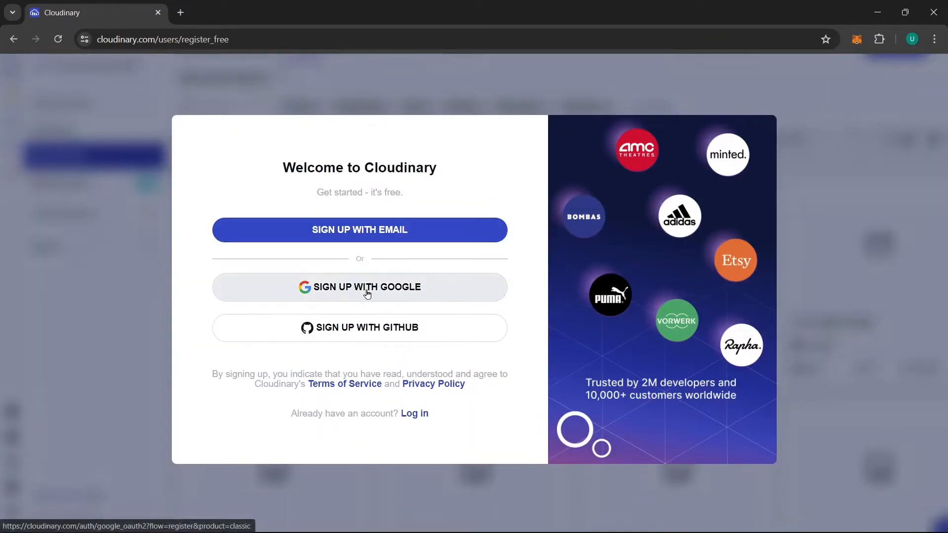
pyautogui.click(358, 286)
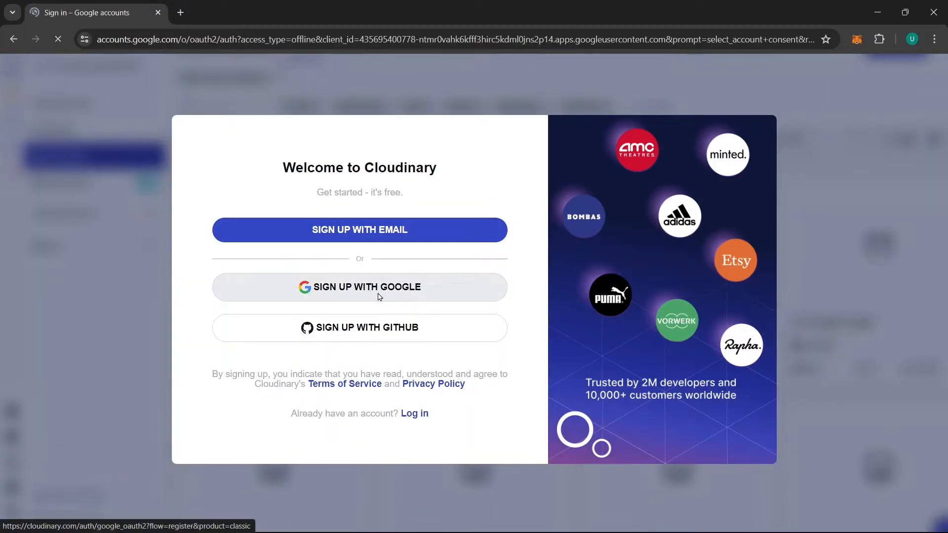
pyautogui.click(359, 287)
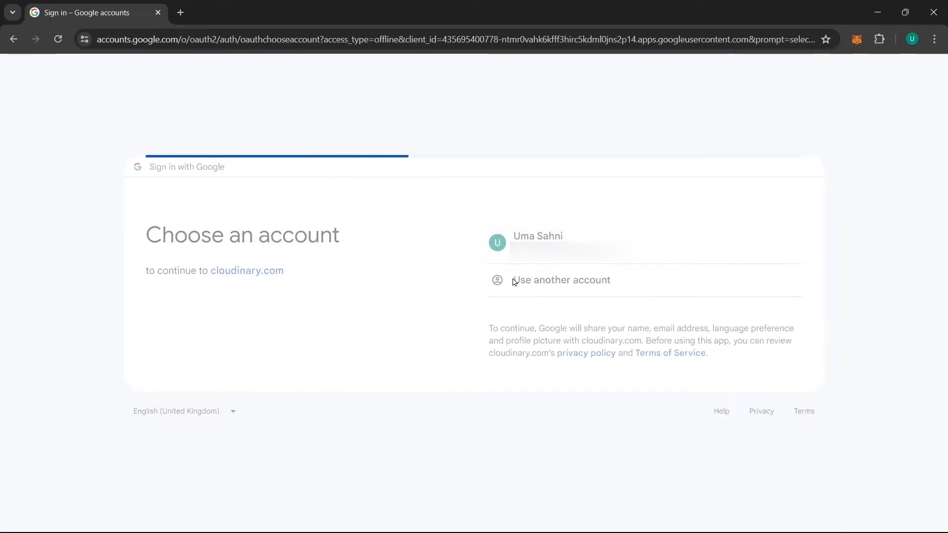
pyautogui.click(537, 242)
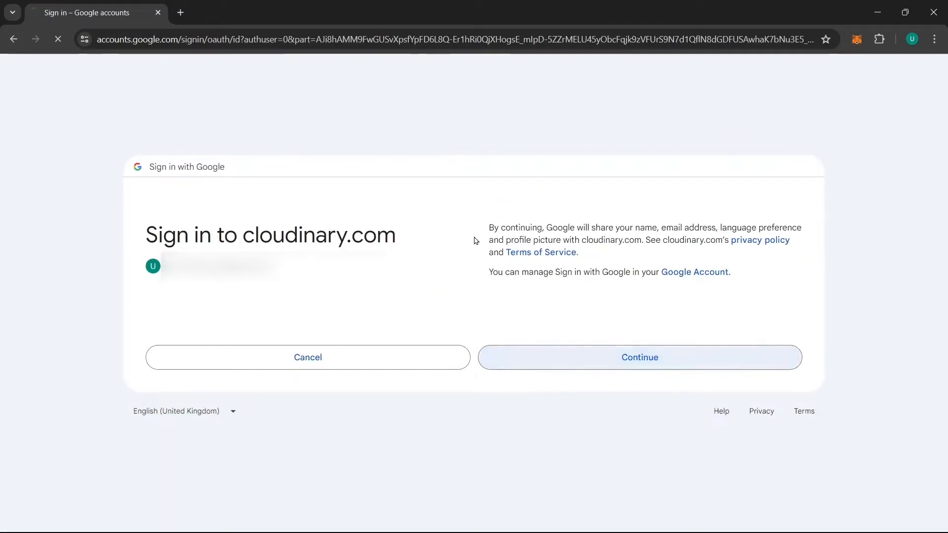
pyautogui.click(638, 357)
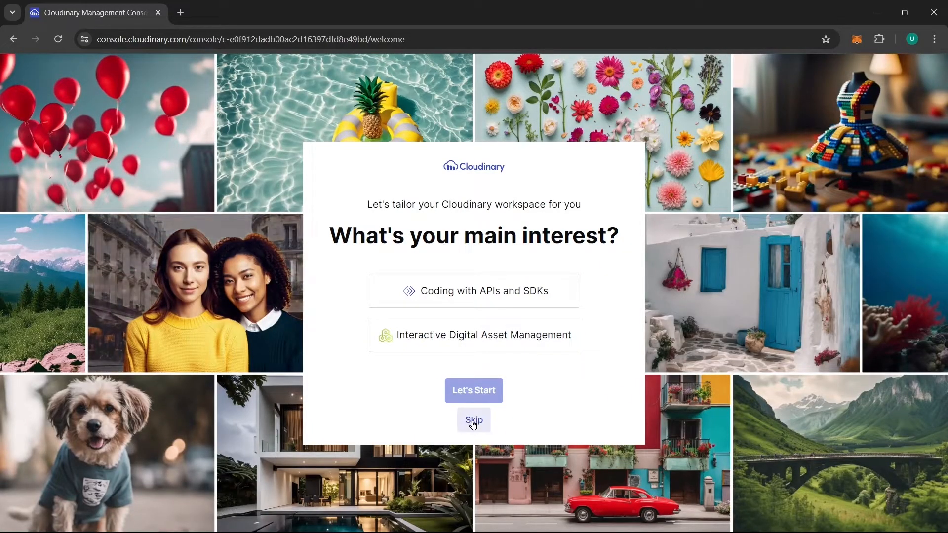
# Step: Skip the interest questionnaire, enable unsigned uploading in Settings > Upload, and add a preset
pyautogui.click(473, 420)
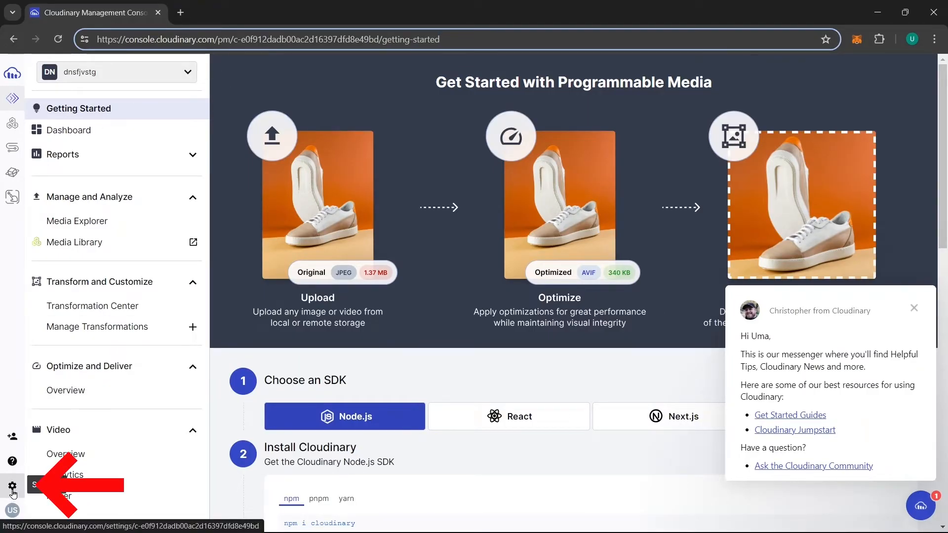
pyautogui.click(12, 485)
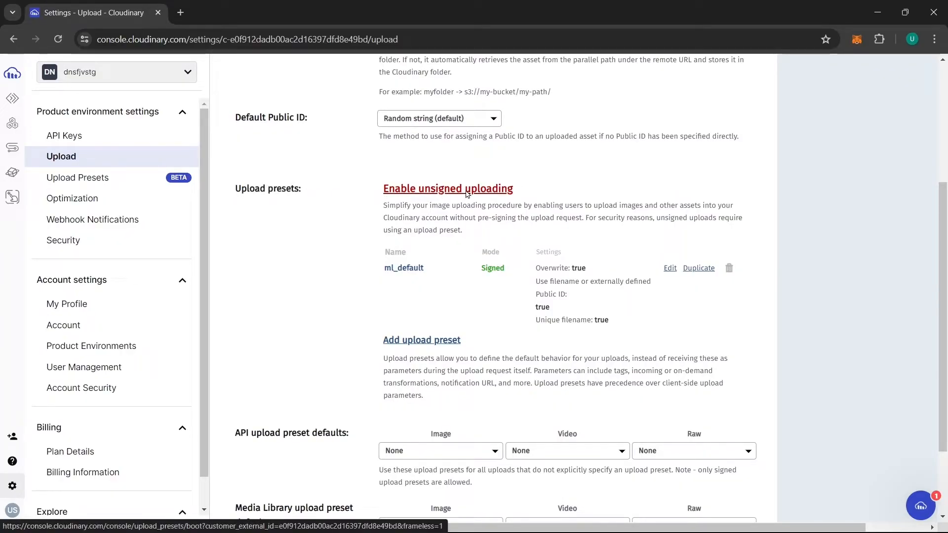
pyautogui.click(447, 188)
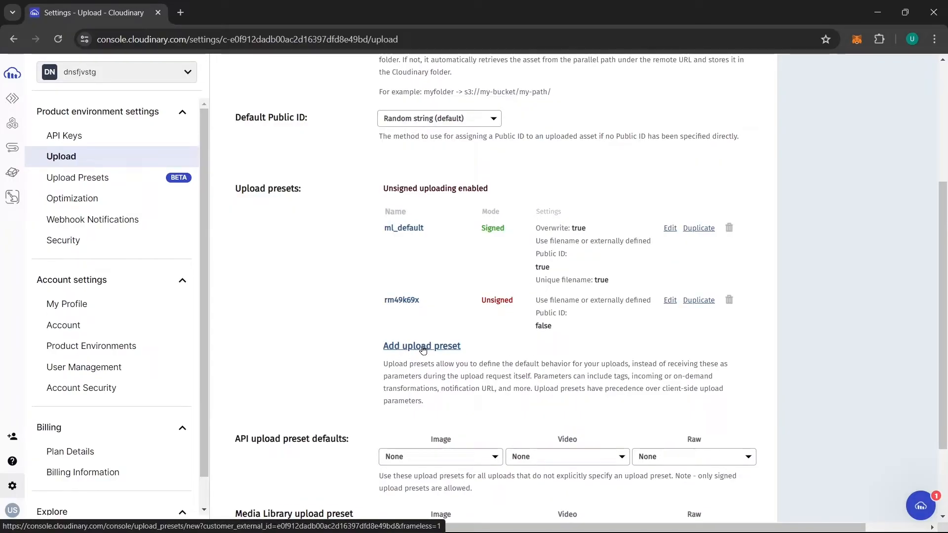
pyautogui.click(421, 345)
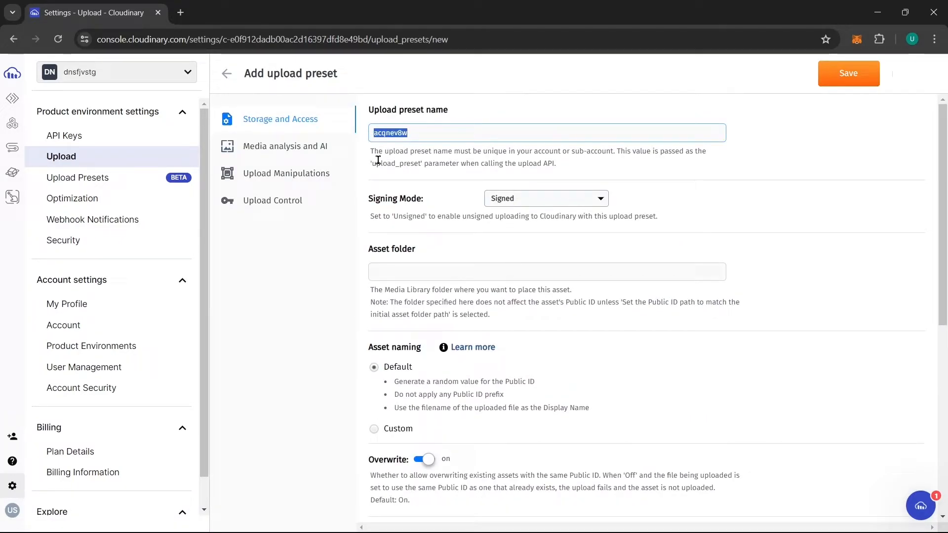
# Step: Enter First_time_using_cloudinary as the preset name and open the Signing Mode choices
pyautogui.write('First_time_usin')
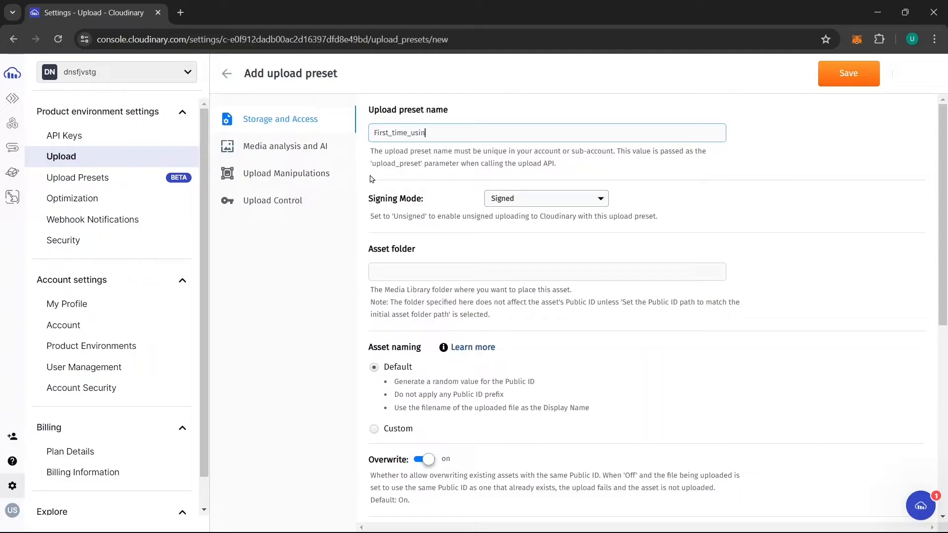
pyautogui.write('g_cloudinary')
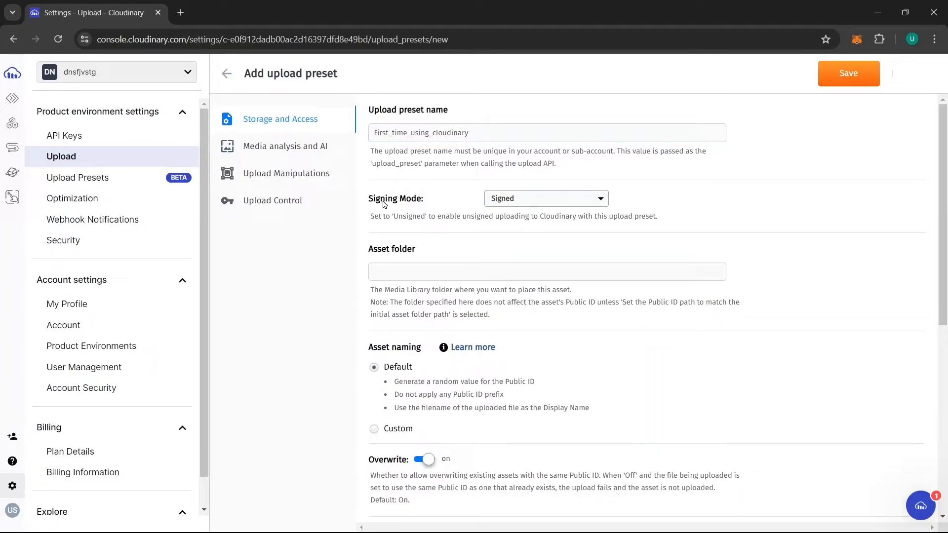
pyautogui.click(544, 199)
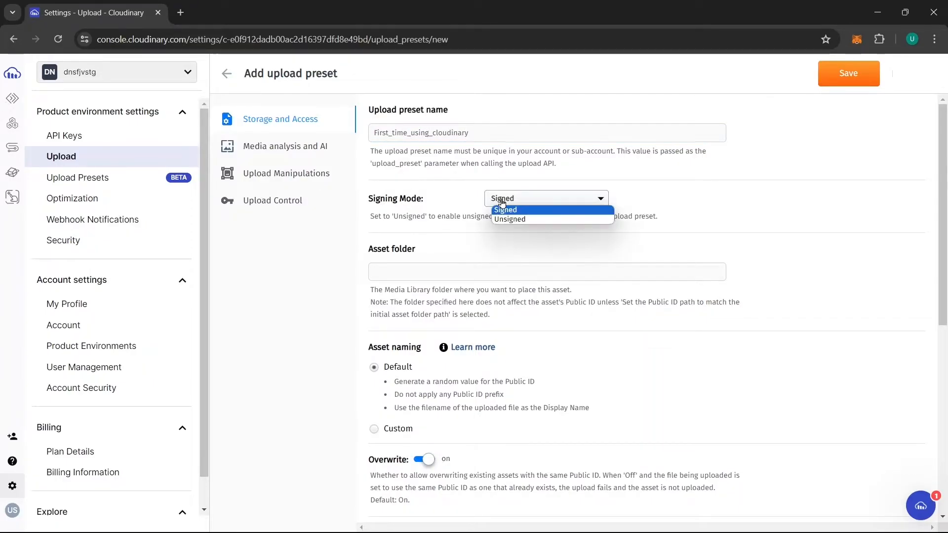
pyautogui.scroll(-3)
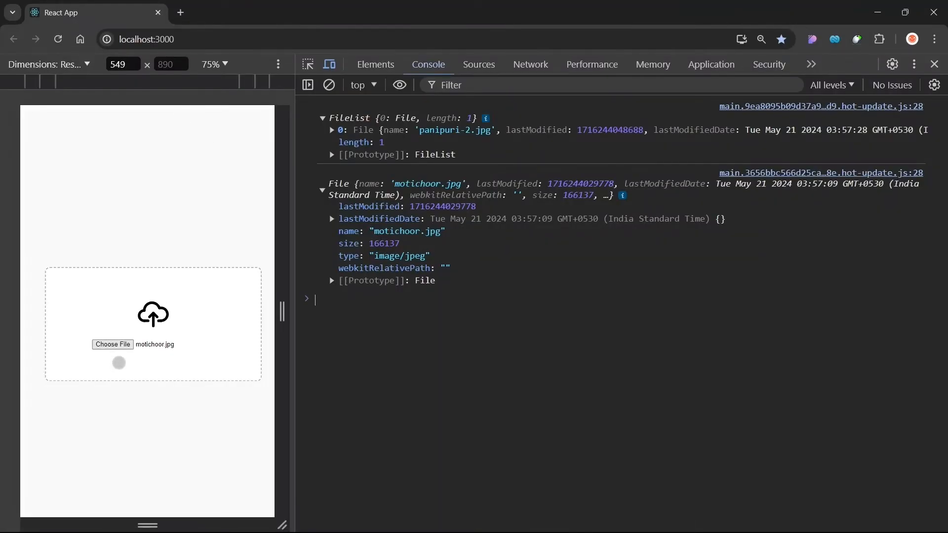
pyautogui.click(113, 345)
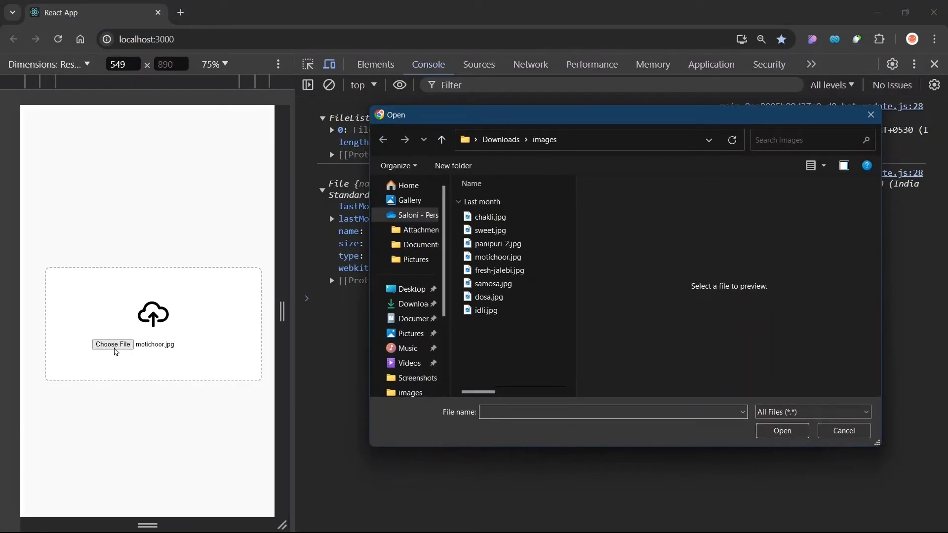
pyautogui.click(487, 296)
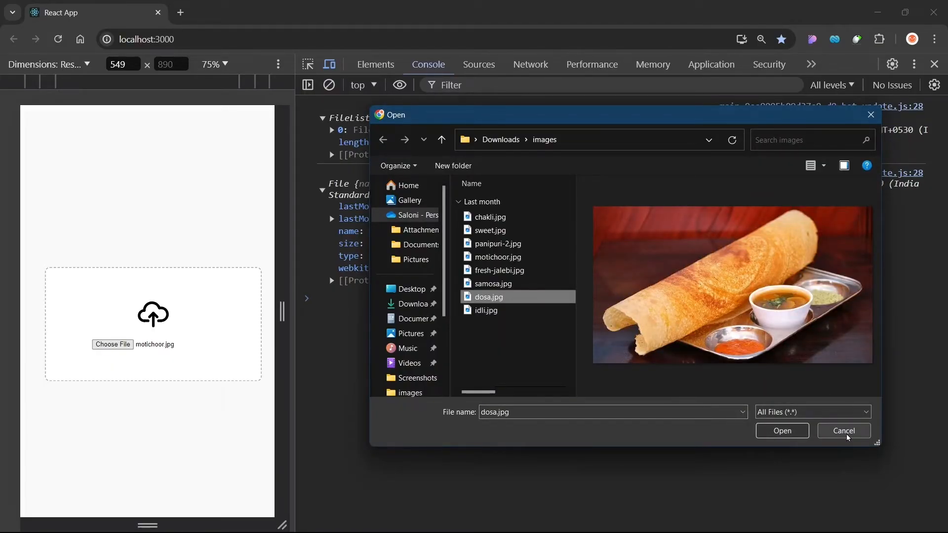
pyautogui.click(842, 430)
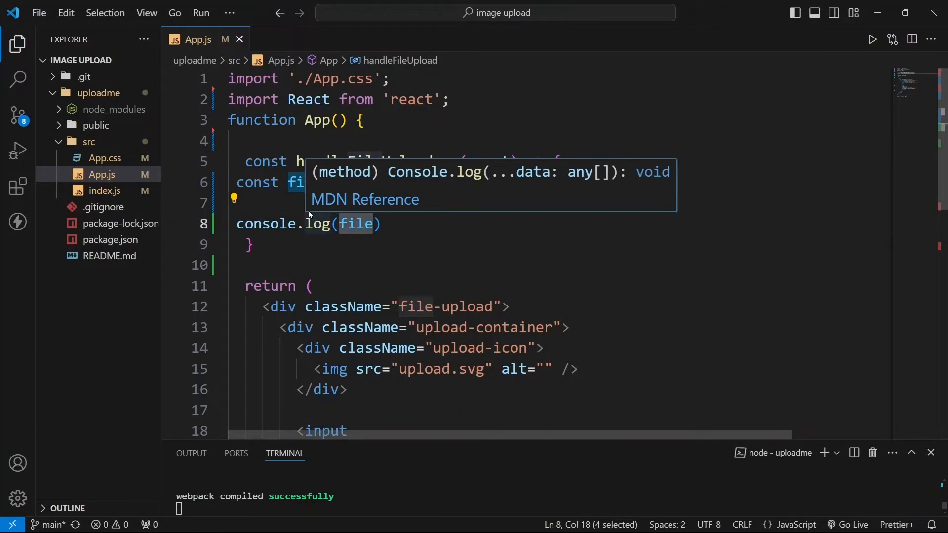
# Step: Add if(!file) return to handleFileUpload, followed by three blank lines
pyautogui.write('if(!file')
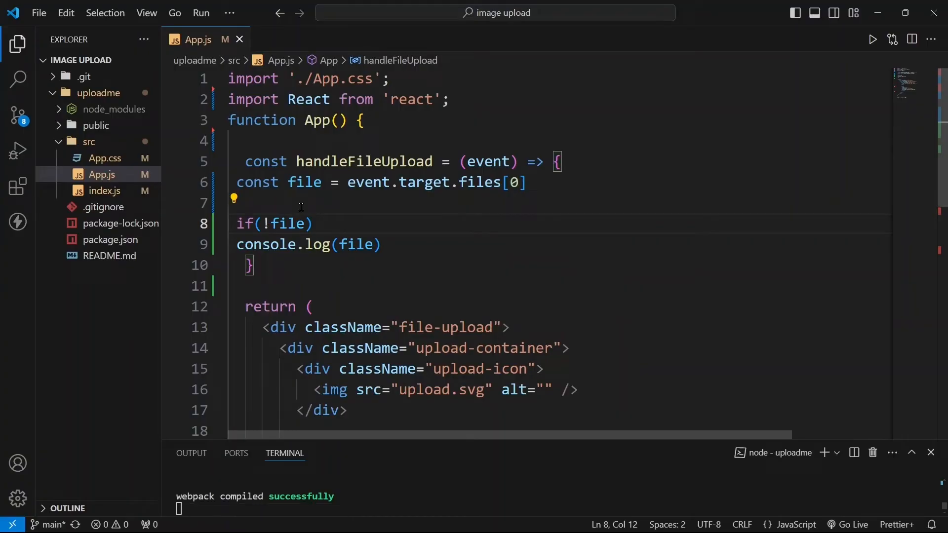
pyautogui.write('return')
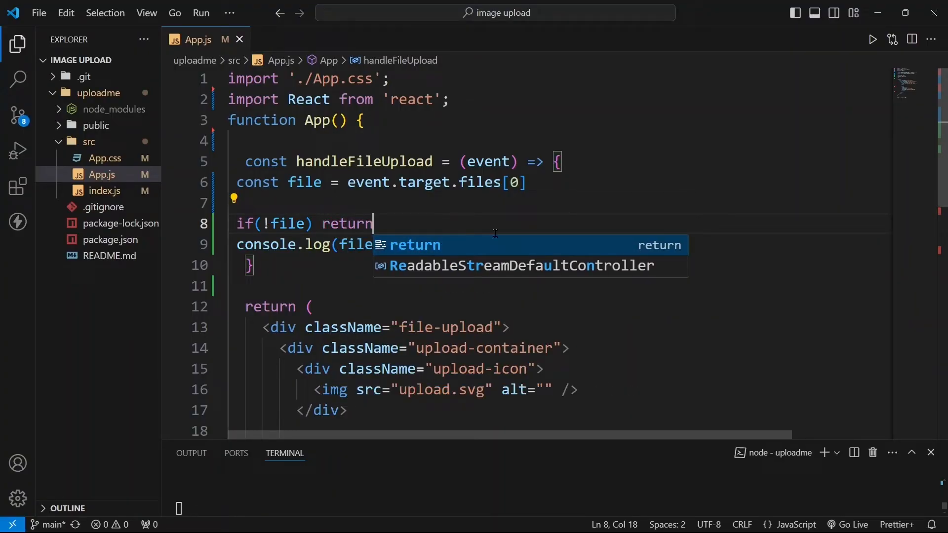
pyautogui.press('Escape')
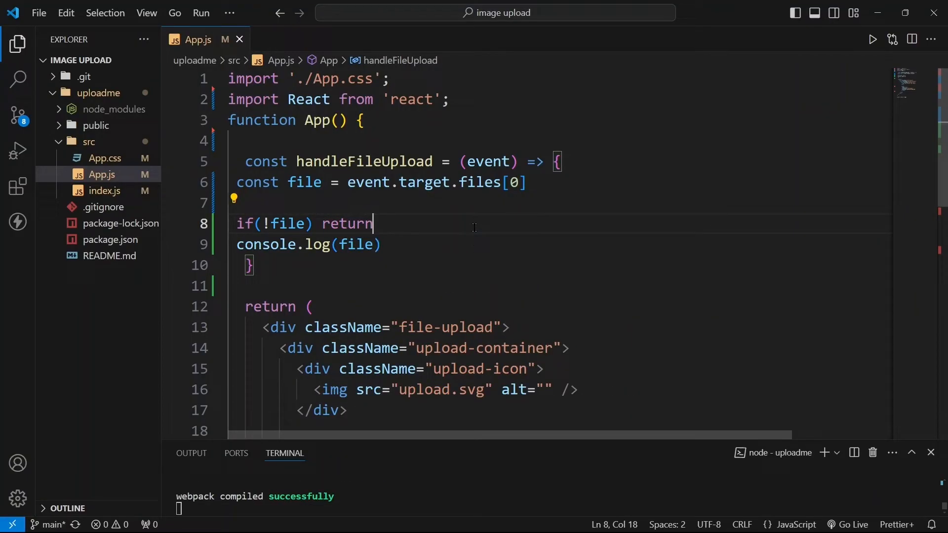
pyautogui.press('Enter')
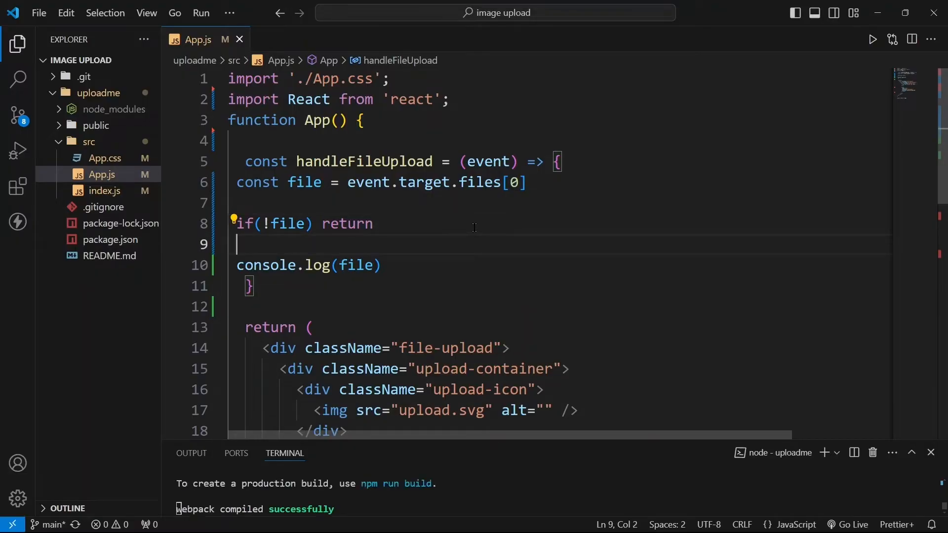
pyautogui.press('Enter')
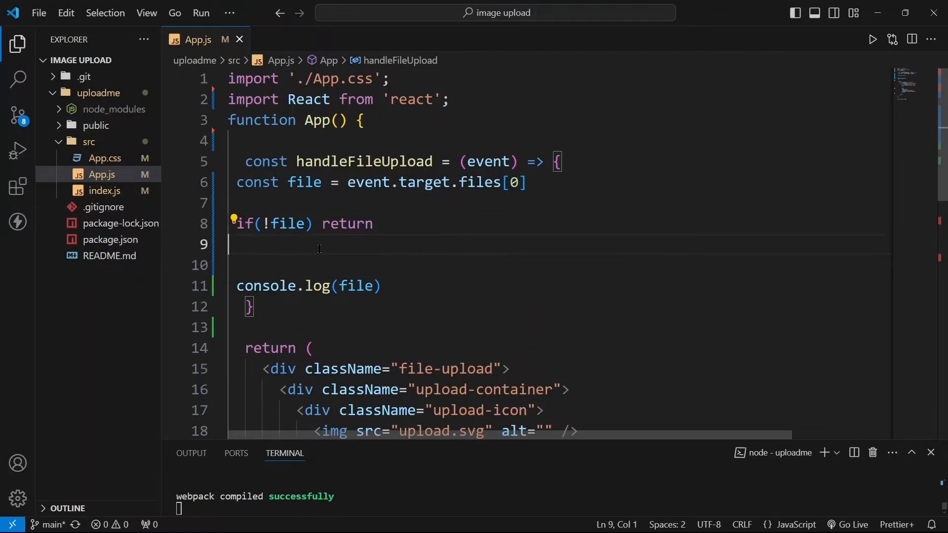
pyautogui.press('Enter')
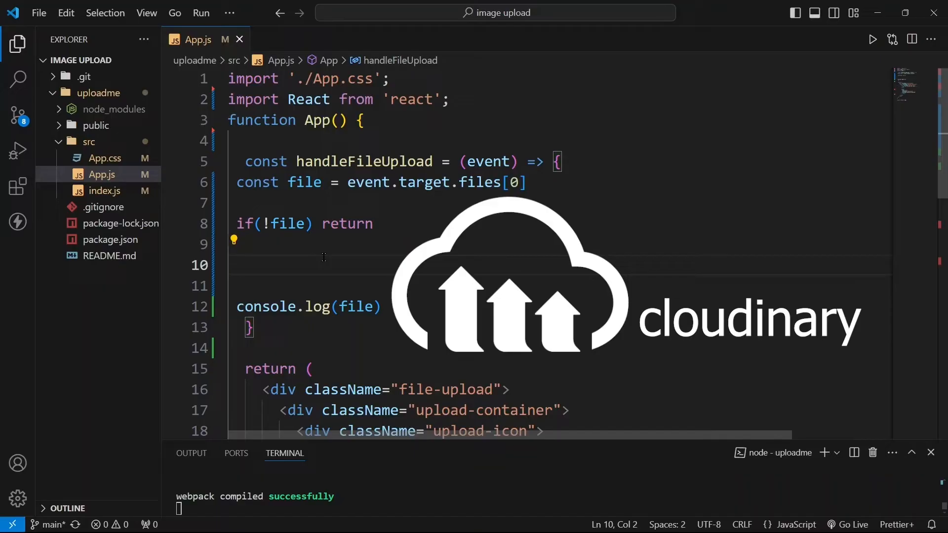
# Step: Declare const data = new FormData() inside handleFileUpload
pyautogui.write('co')
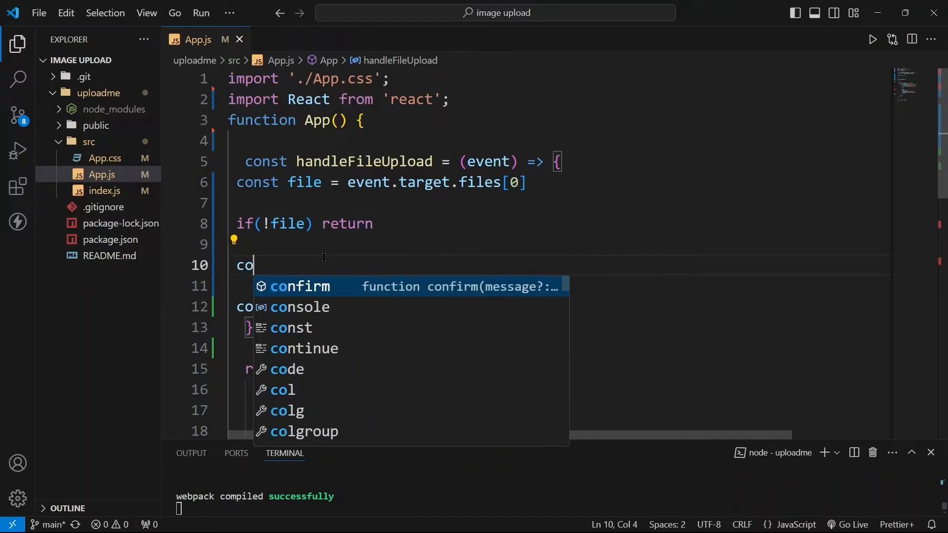
pyautogui.write('nst da')
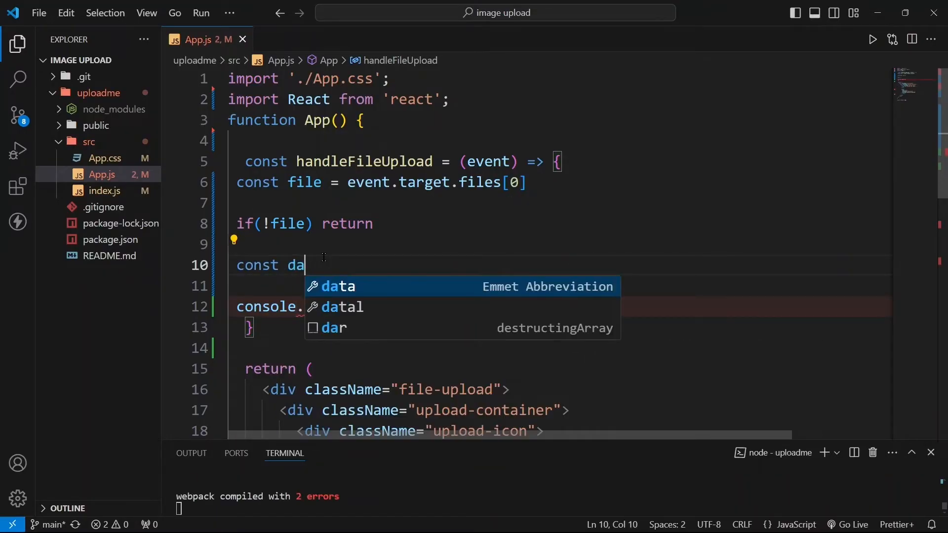
pyautogui.write('ta = ne')
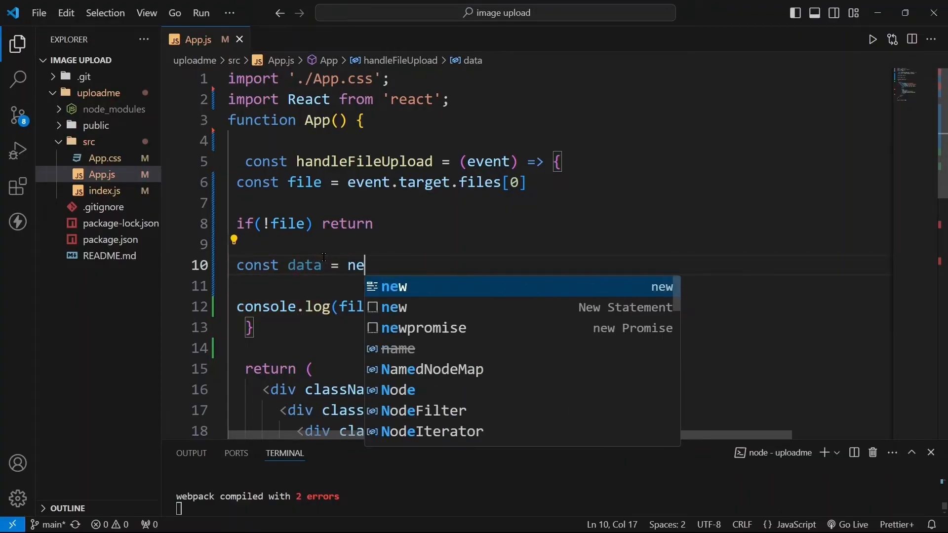
pyautogui.write('w FromData(')
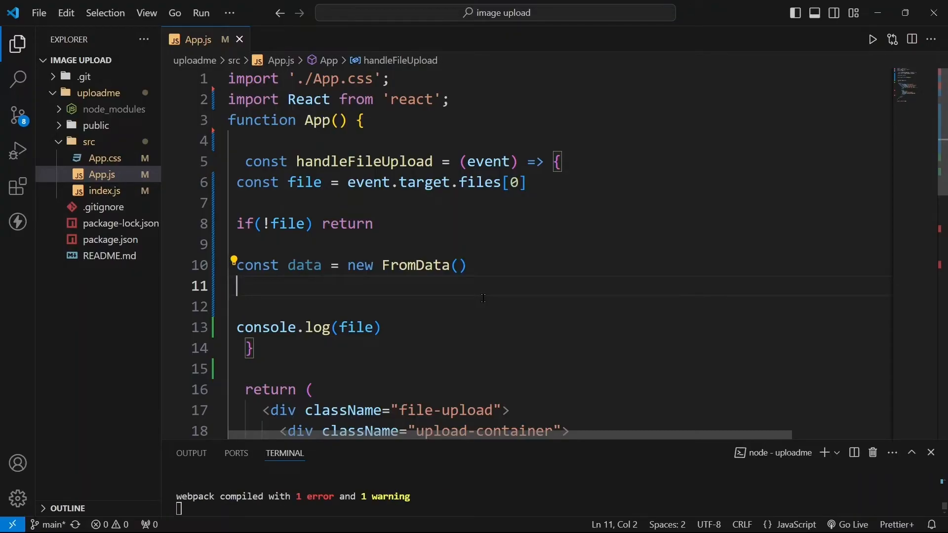
# Step: Append the chosen file with data.append("file", file) and begin another append line
pyautogui.write('data.app')
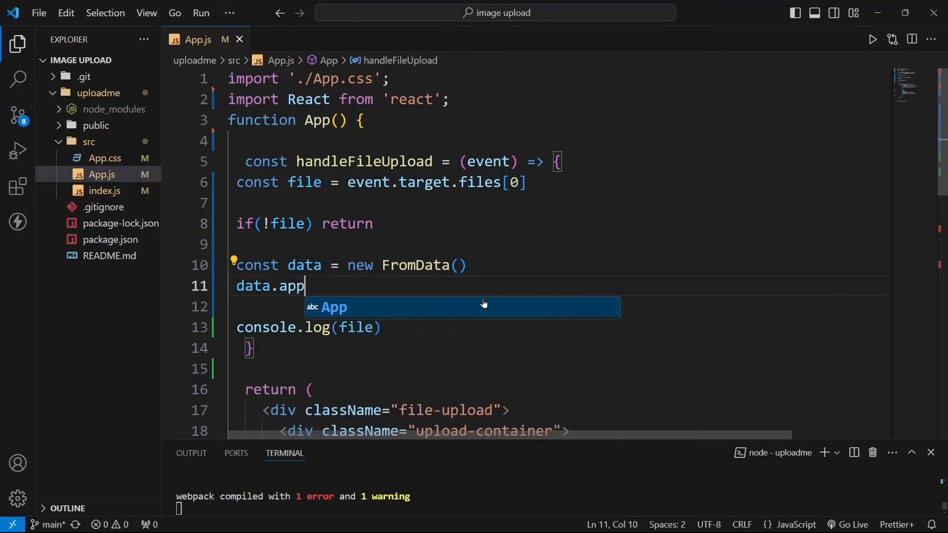
pyautogui.write('end(')
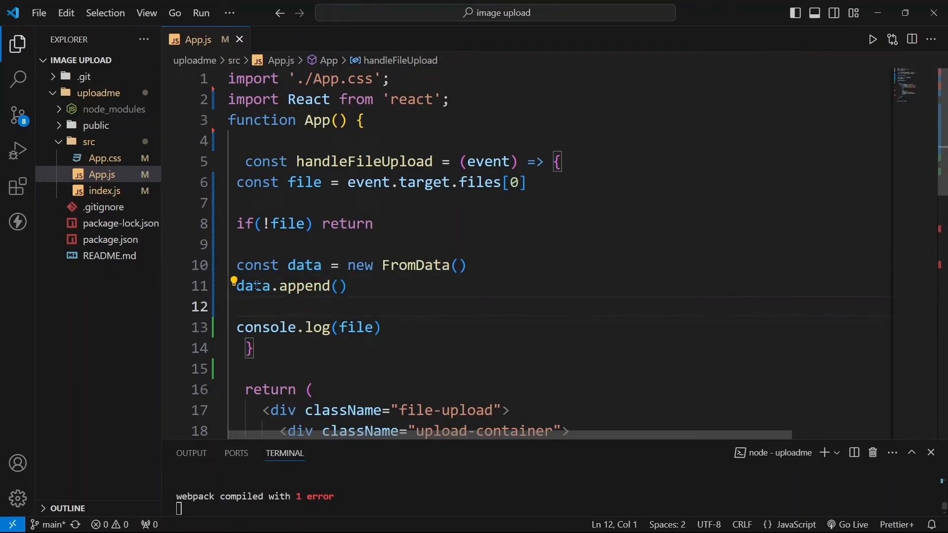
pyautogui.click(339, 286)
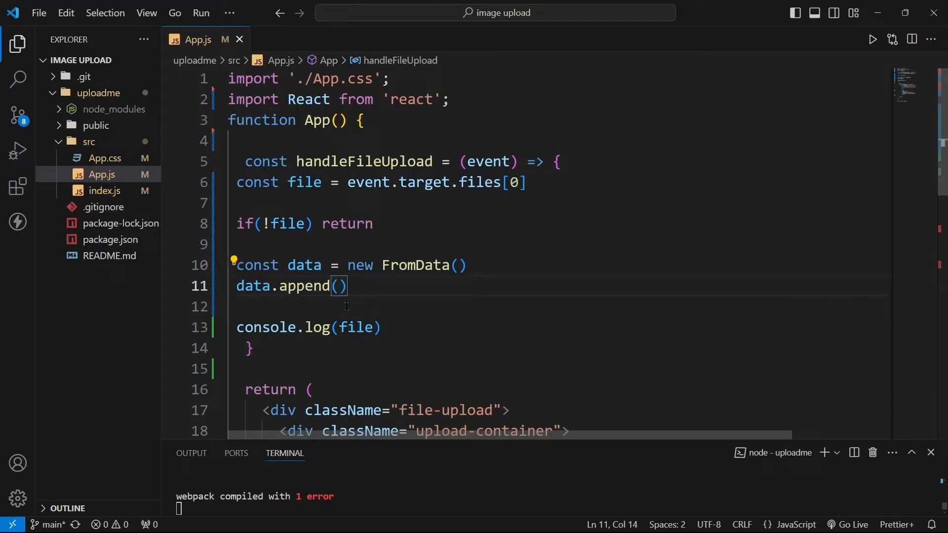
pyautogui.write('f')
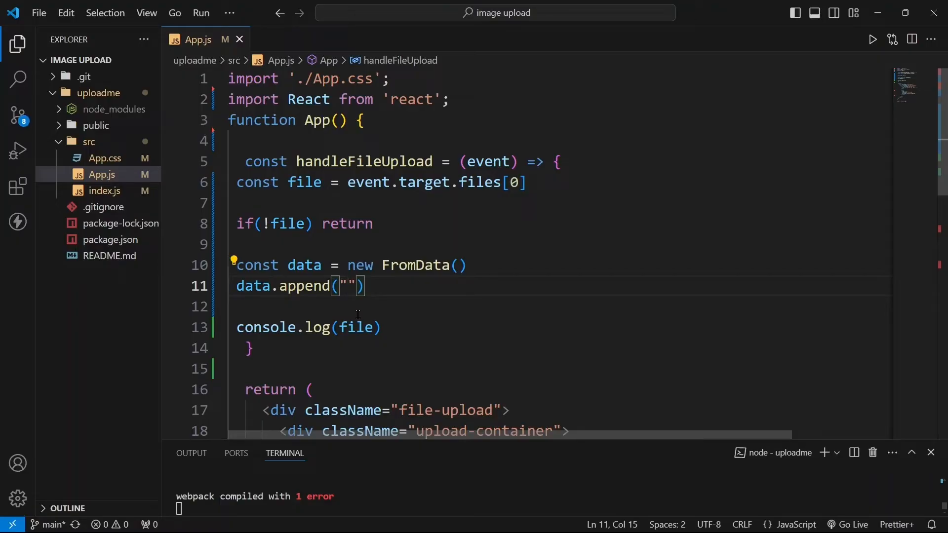
pyautogui.write('file')
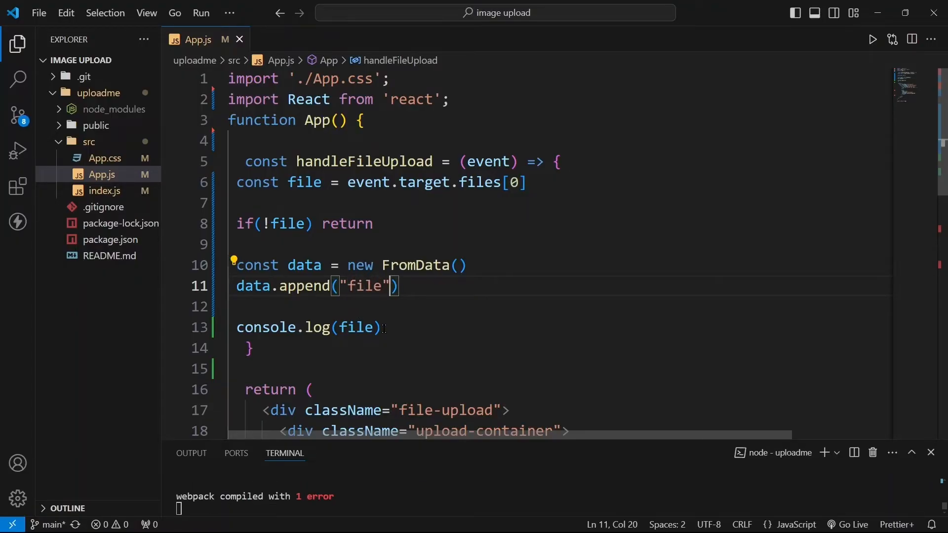
pyautogui.write(',')
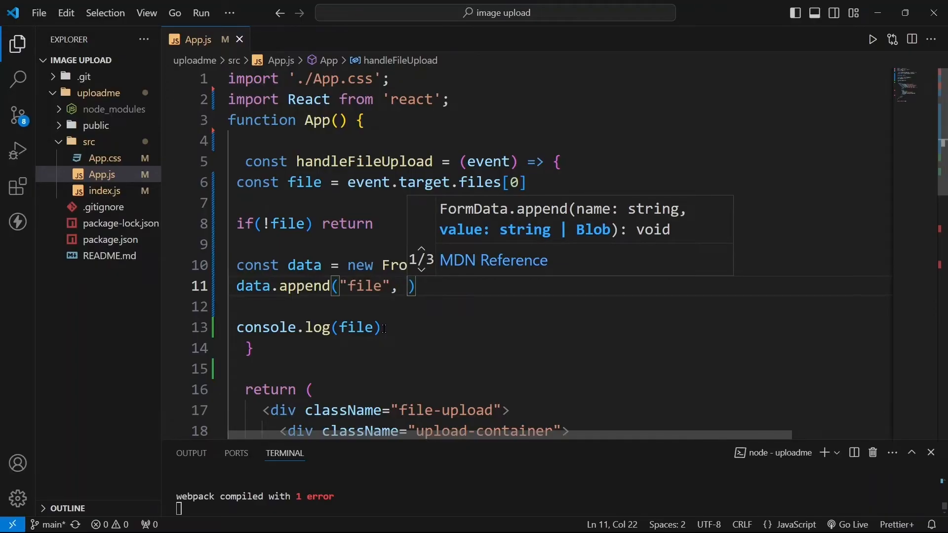
pyautogui.write('file')
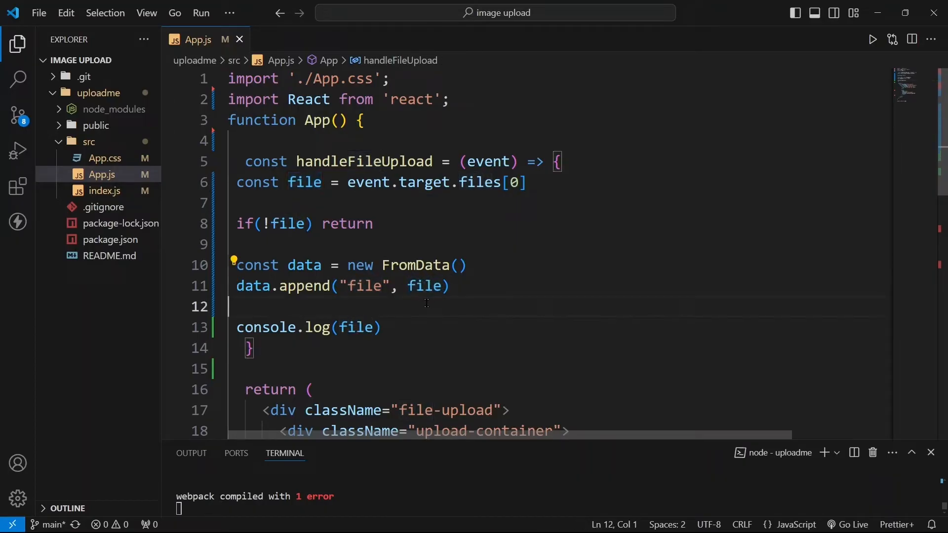
pyautogui.doubleClick(364, 286)
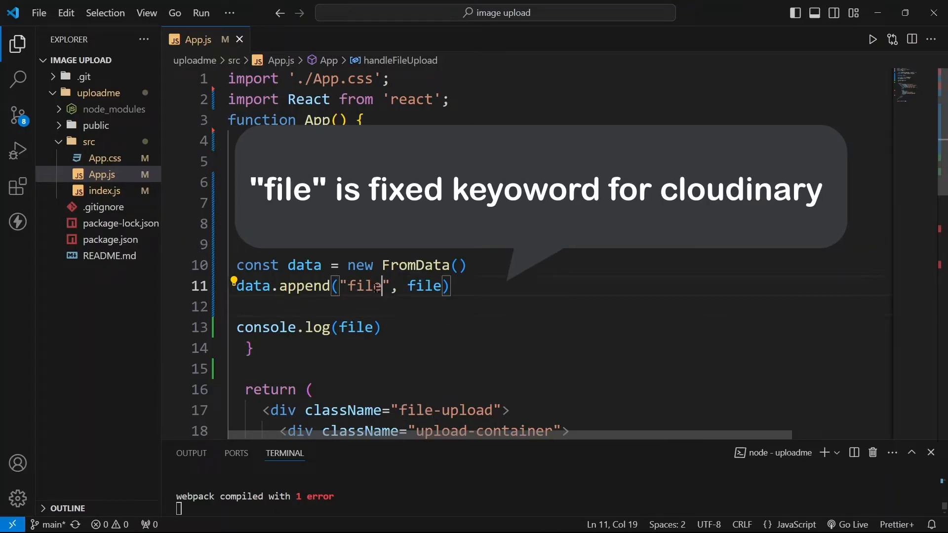
pyautogui.doubleClick(364, 286)
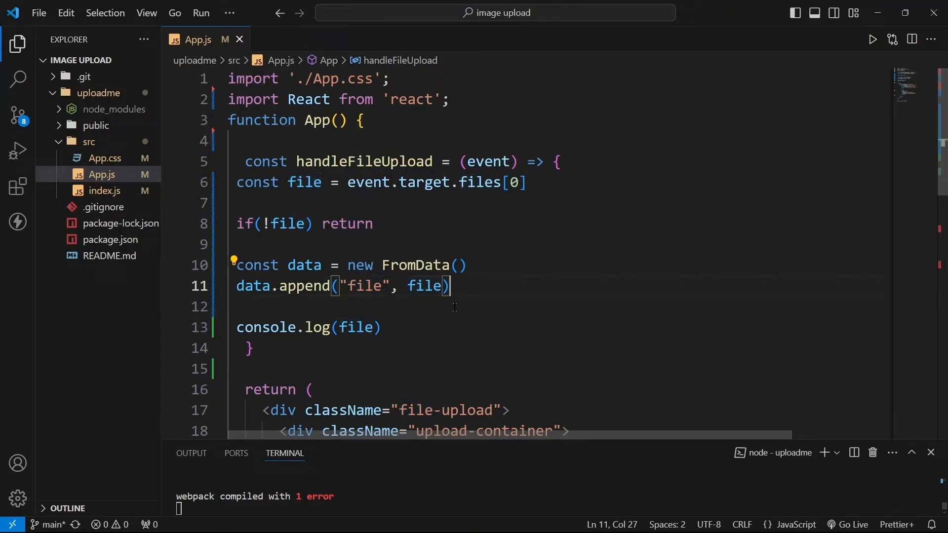
pyautogui.press('Enter')
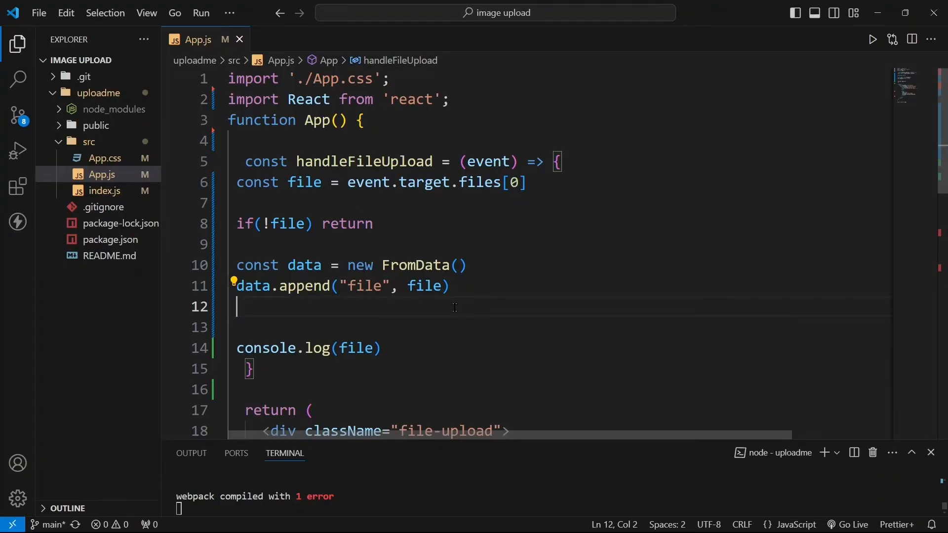
pyautogui.write('data.appemn')
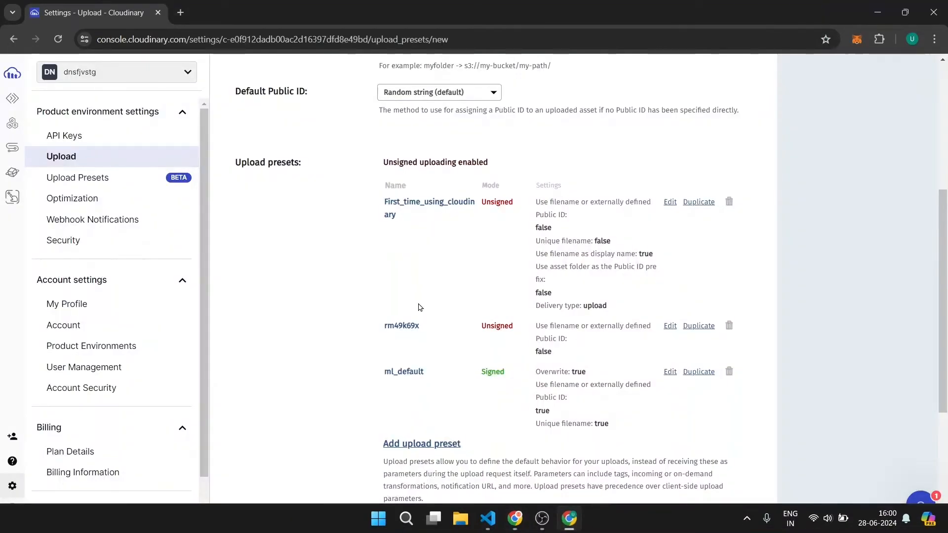
# Step: Copy the preset name First_time_using_cloudinary and start appending cloud_name to the form data
pyautogui.doubleClick(248, 162)
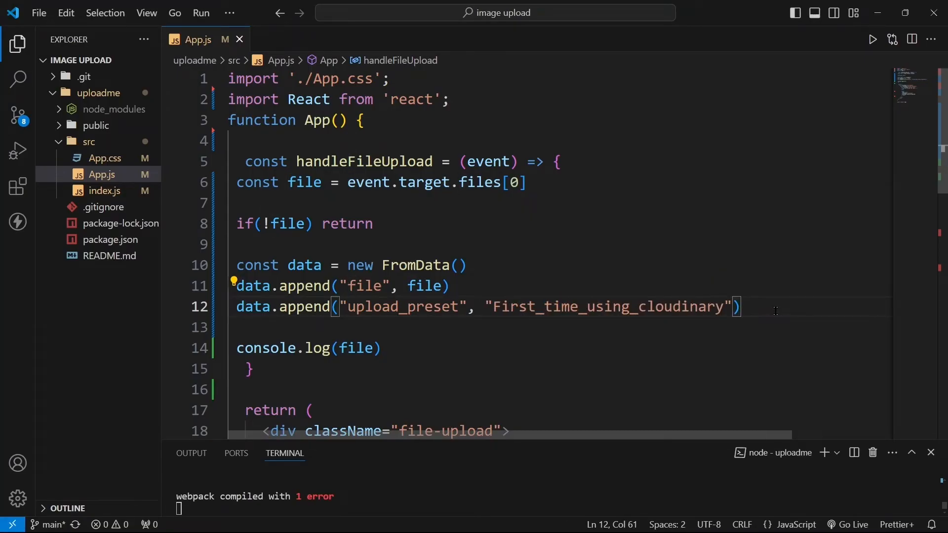
pyautogui.write('data.')
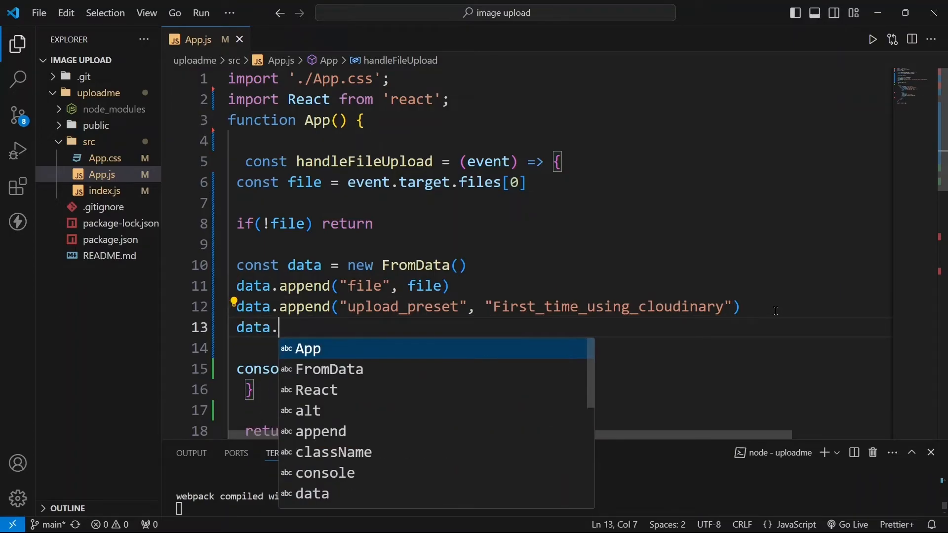
pyautogui.write('append')
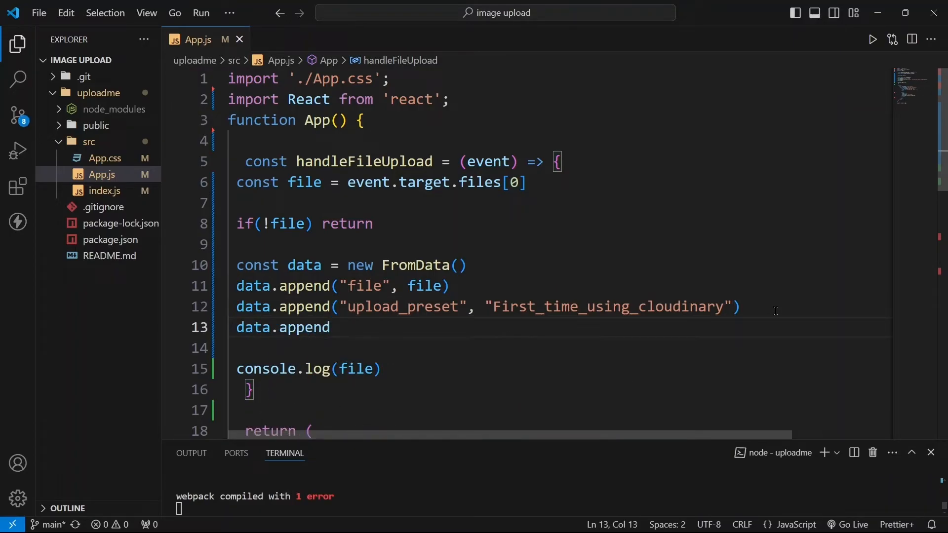
pyautogui.write('("cloud_name"')
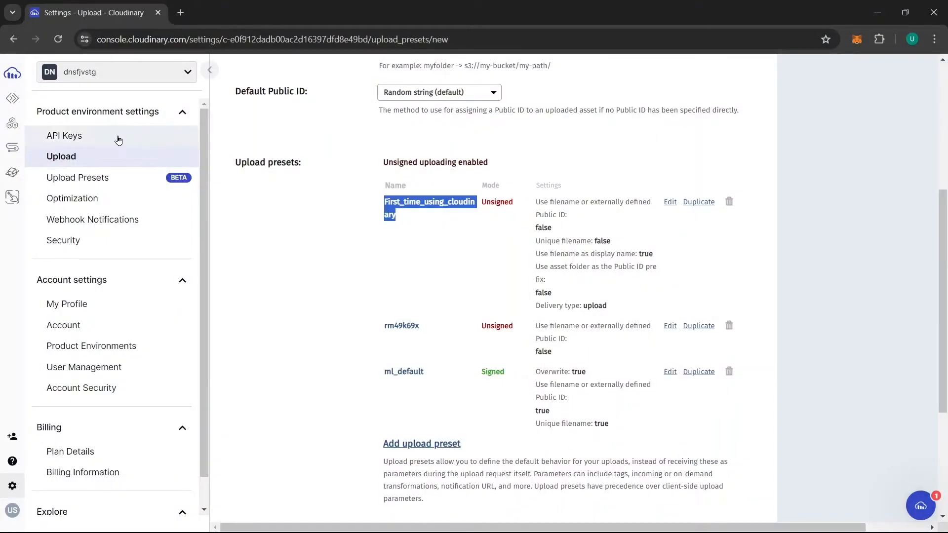
pyautogui.click(64, 135)
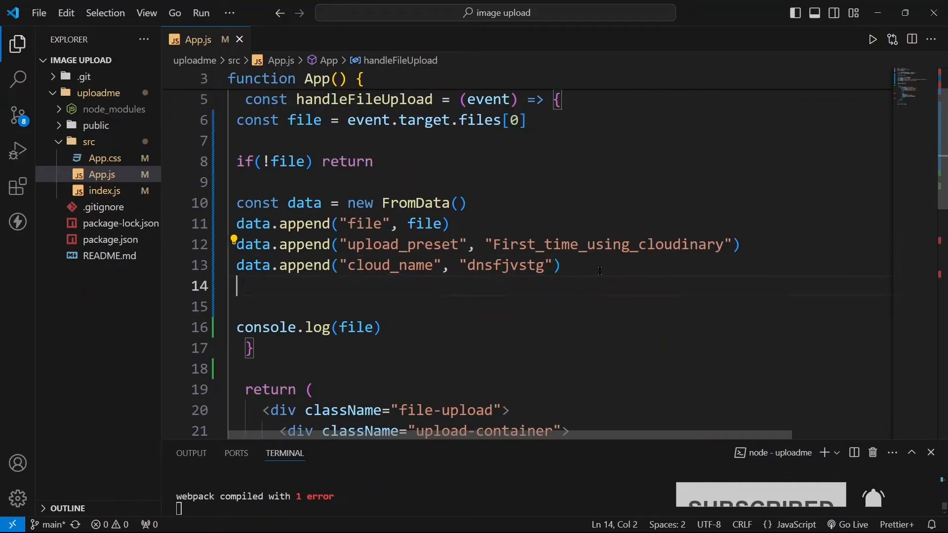
# Step: Append cloud_name dnsfjvstg, mark the handler async, and start an empty await fetch("")
pyautogui.press('Enter')
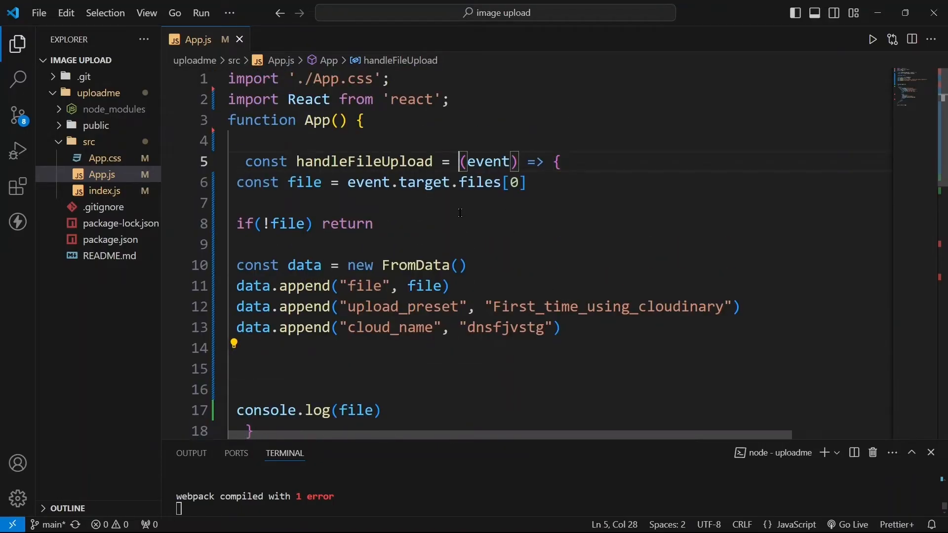
pyautogui.write('async')
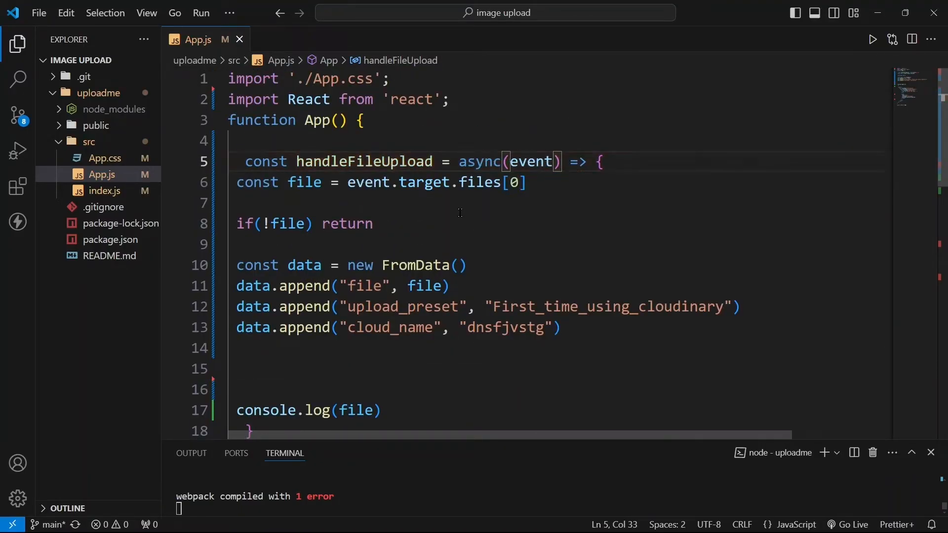
pyautogui.write('await fetch(')
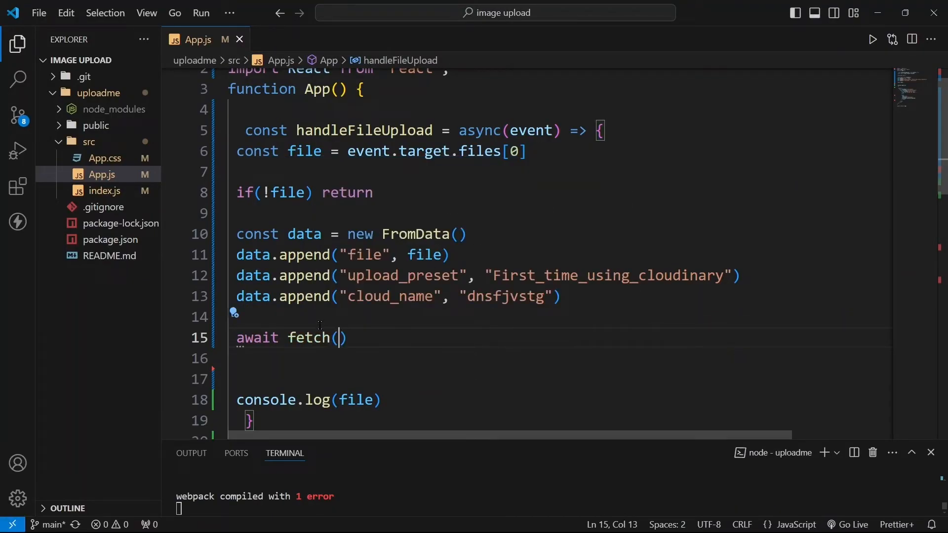
pyautogui.write('""')
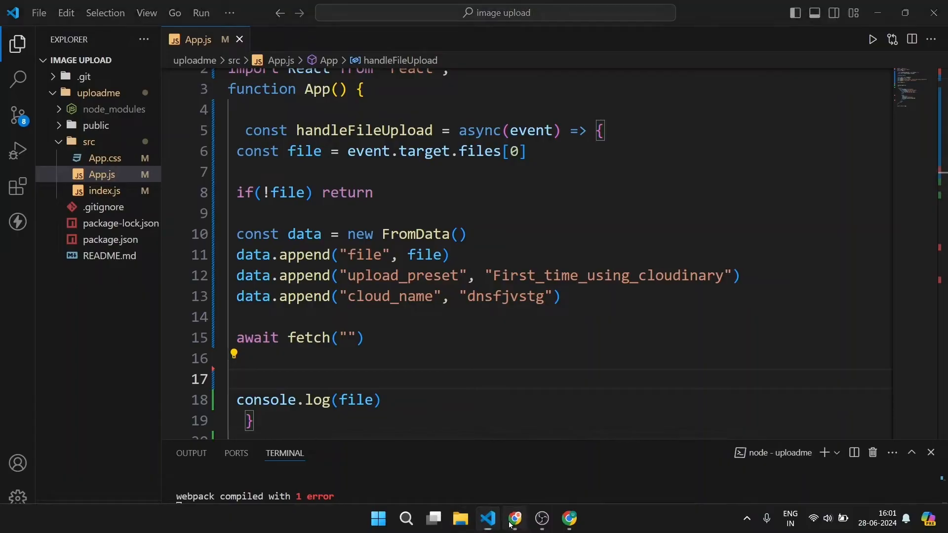
pyautogui.click(514, 518)
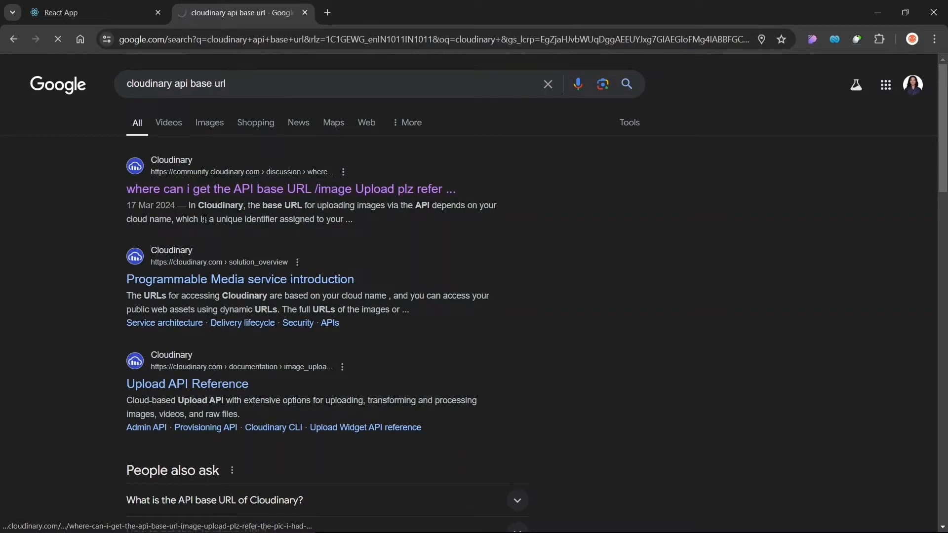
# Step: Open the Cloudinary community answer and copy the image upload base URL
pyautogui.click(290, 189)
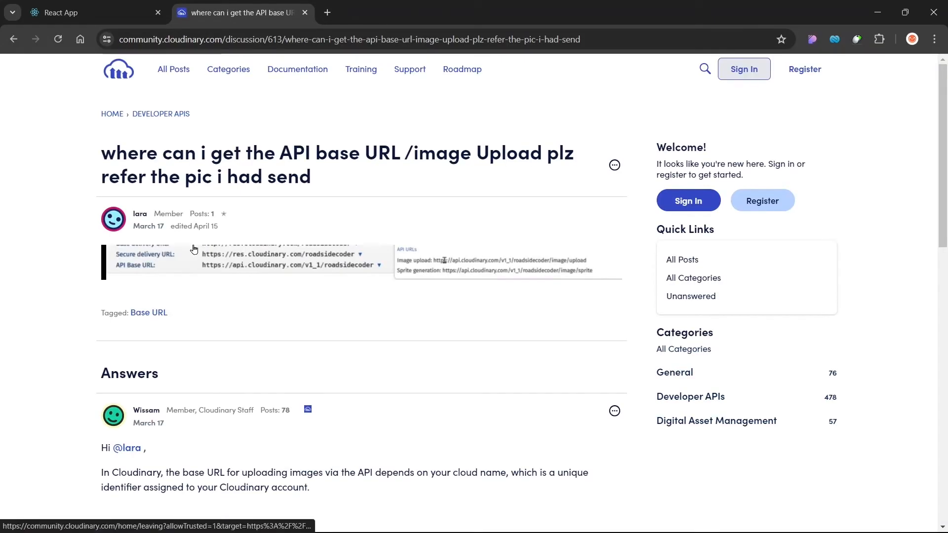
pyautogui.scroll(-3)
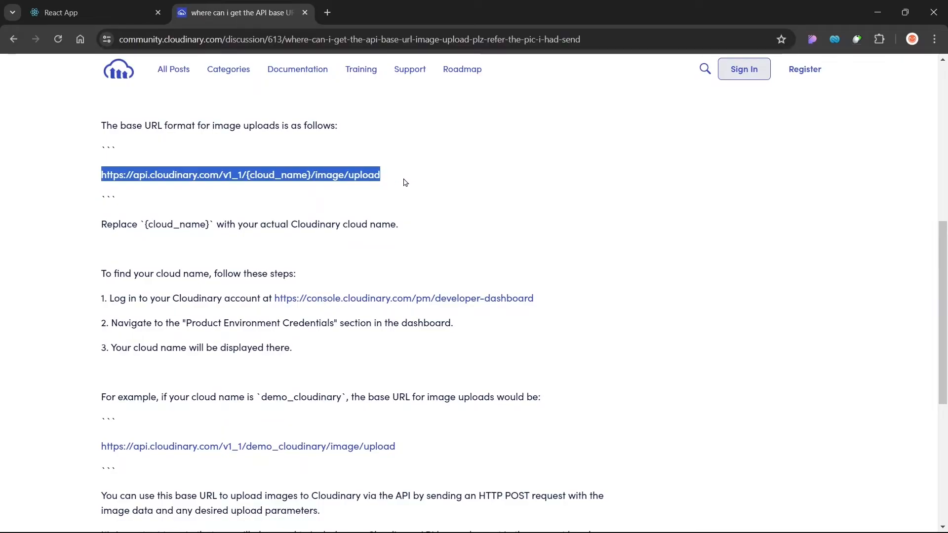
pyautogui.click(487, 517)
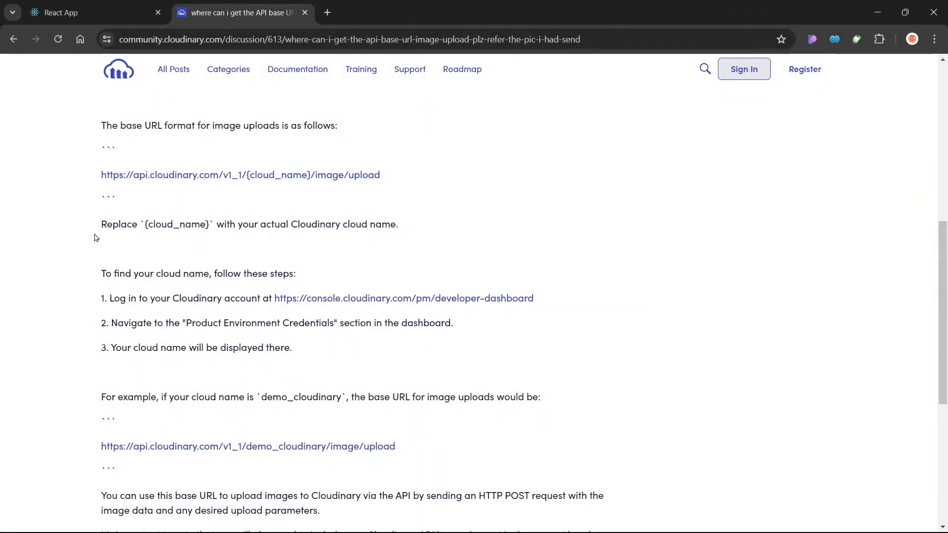
pyautogui.moveTo(152, 235)
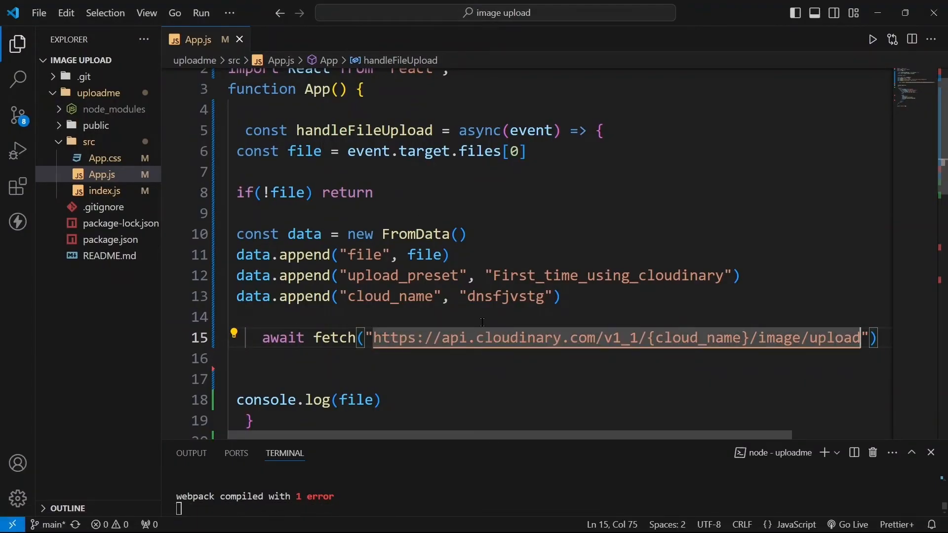
# Step: Point fetch at the dnsfjvstg upload URL with method POST and body data
pyautogui.doubleClick(504, 296)
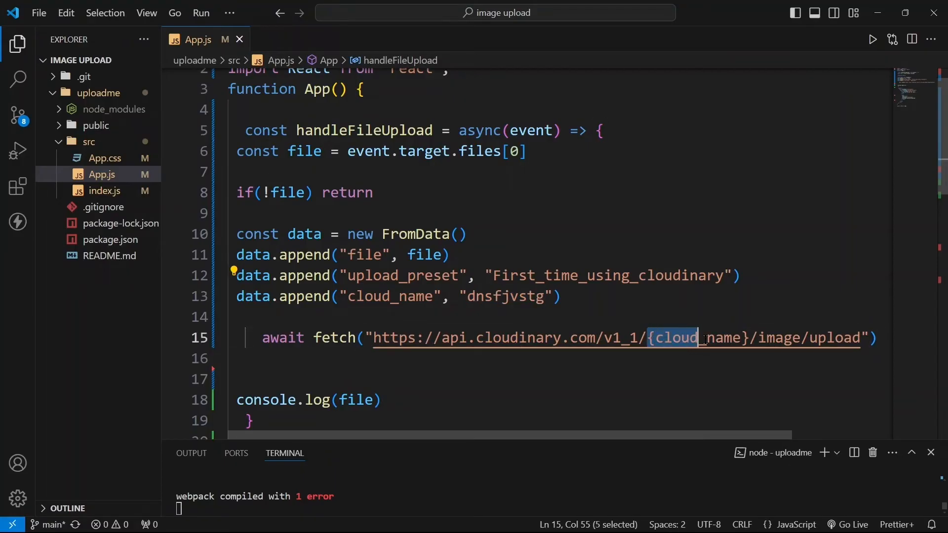
pyautogui.write('dnsfjvstg')
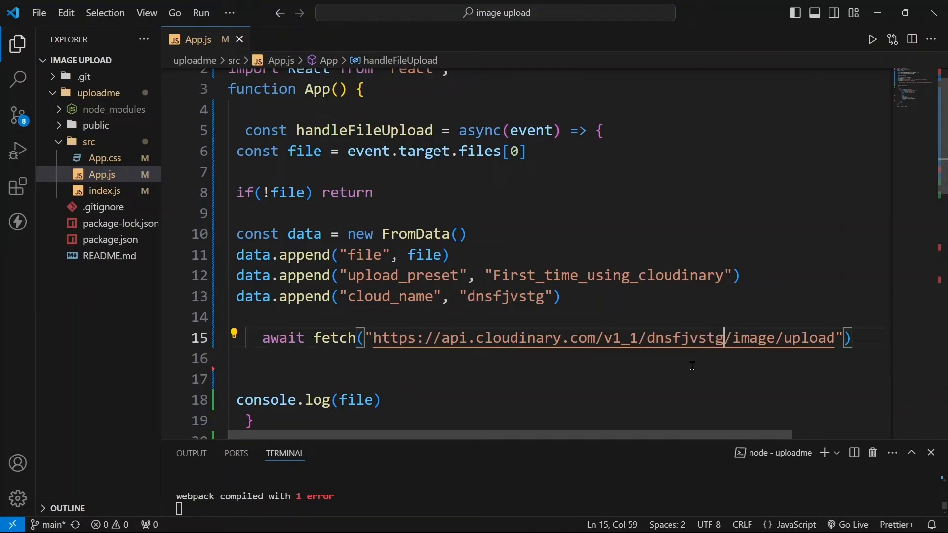
pyautogui.write(',{')
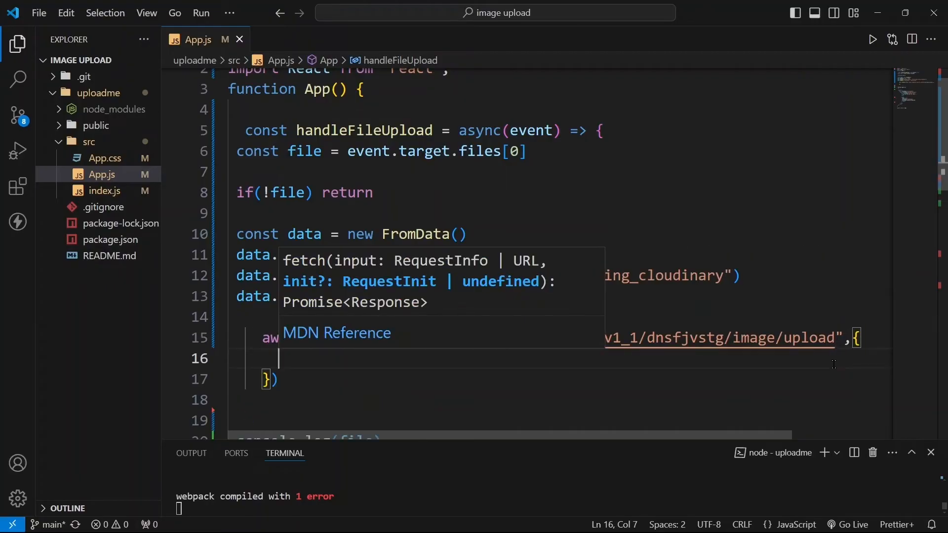
pyautogui.scroll(-3)
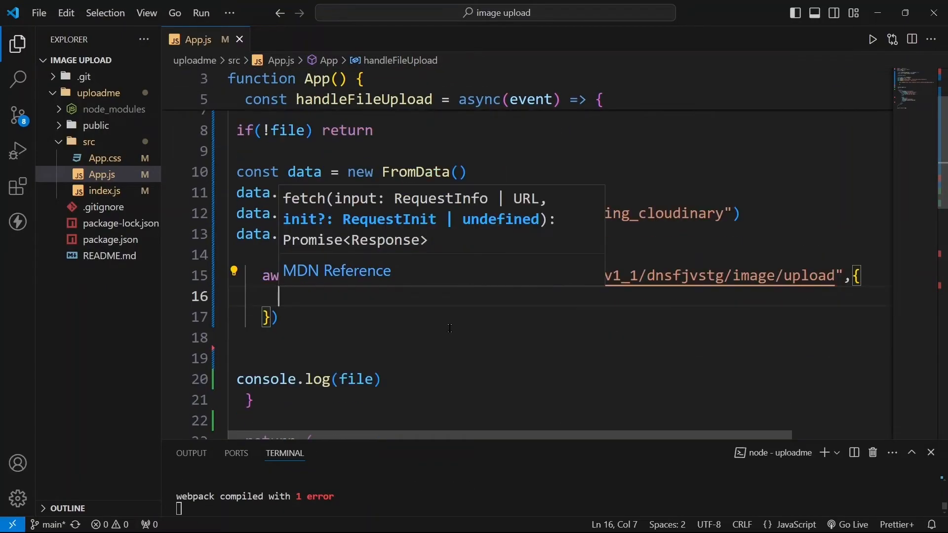
pyautogui.write('method:')
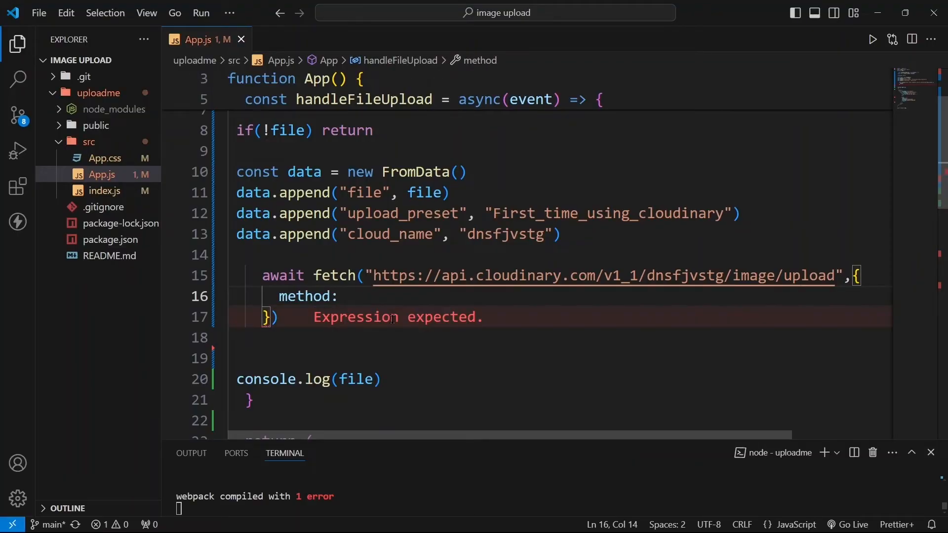
pyautogui.write('"POST",')
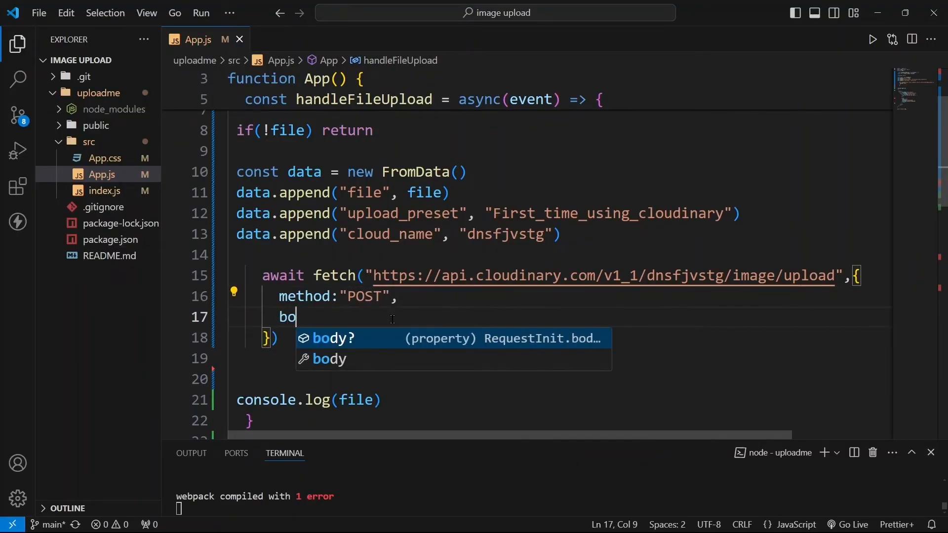
pyautogui.write('dy:')
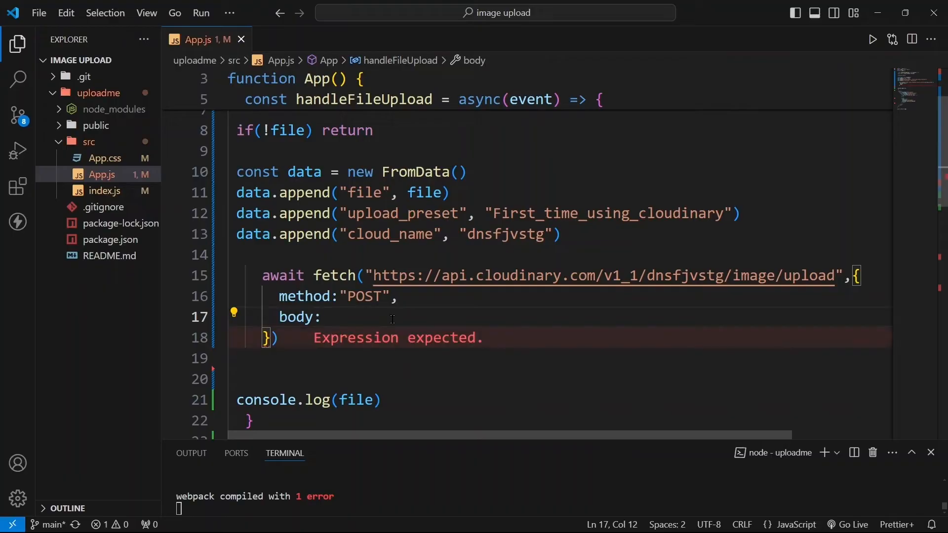
pyautogui.doubleClick(304, 172)
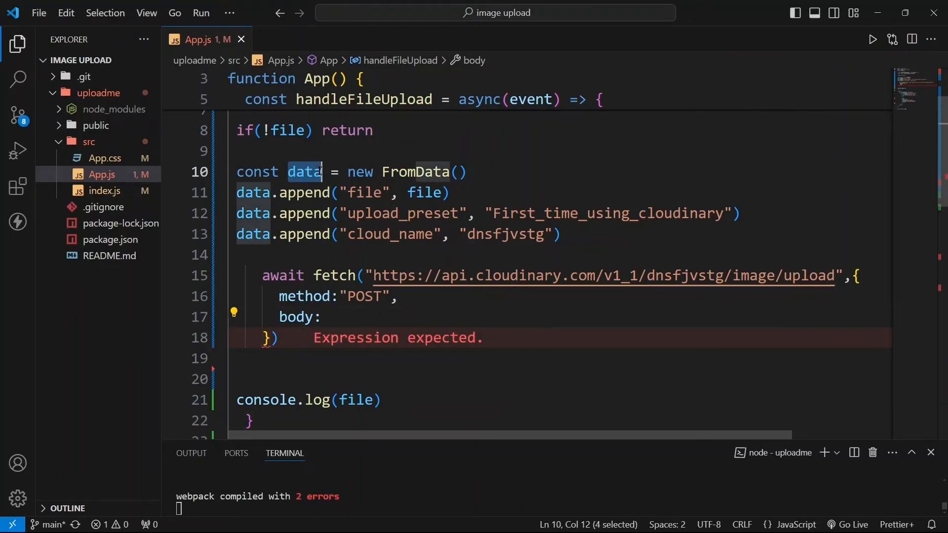
pyautogui.click(323, 317)
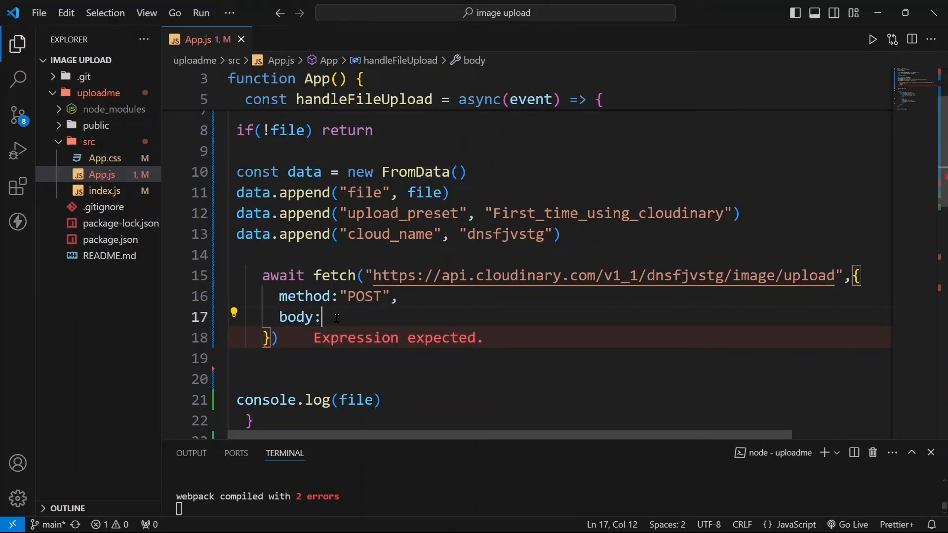
pyautogui.write('data')
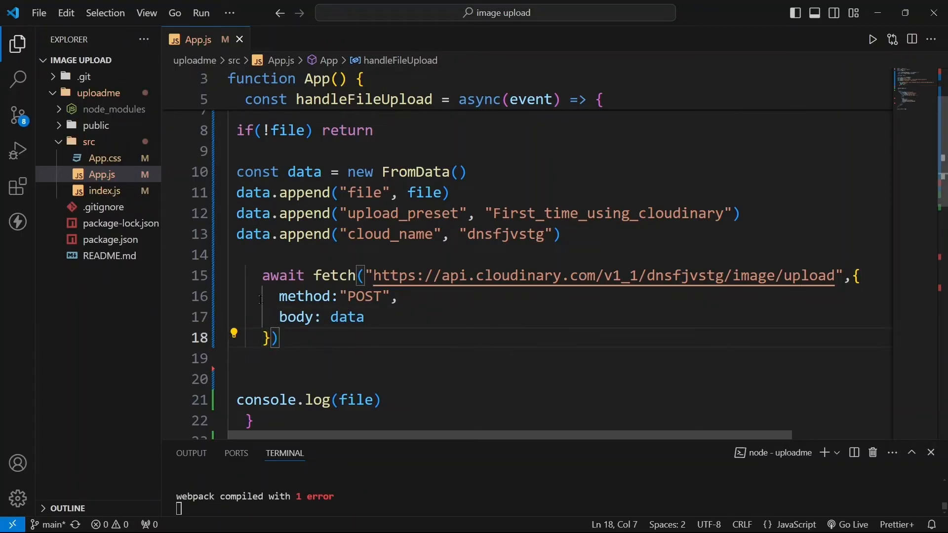
# Step: Store the parsed JSON response as uploadedImageURL and console.log it
pyautogui.write('const')
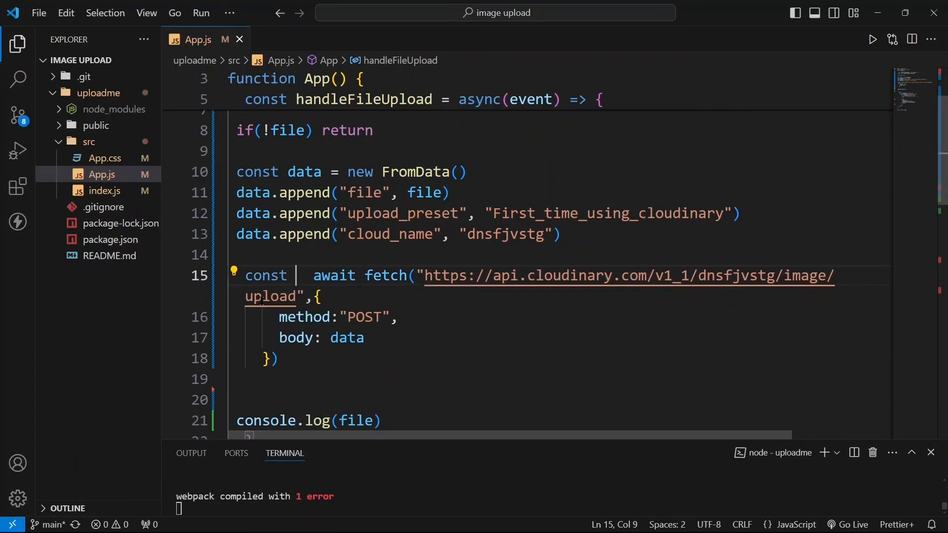
pyautogui.write('res =')
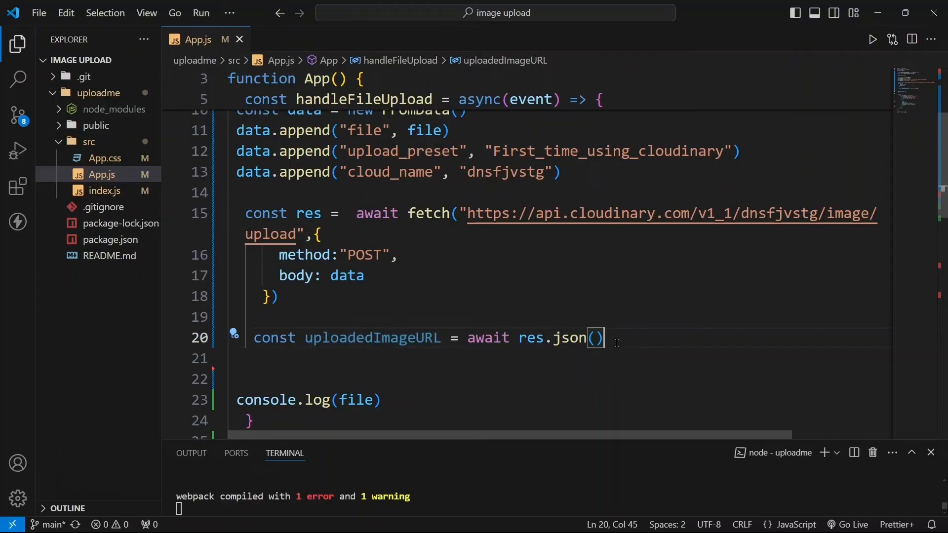
pyautogui.write('c')
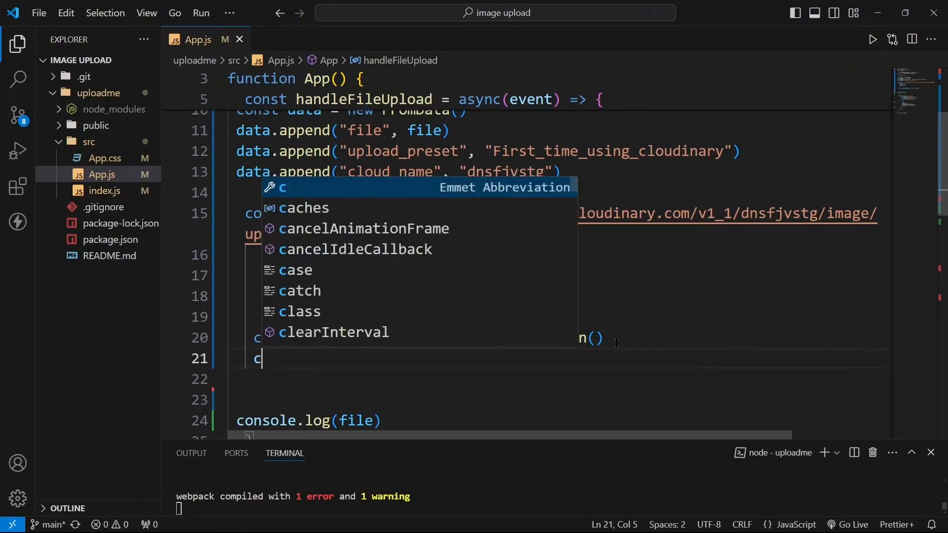
pyautogui.write('onsole.l')
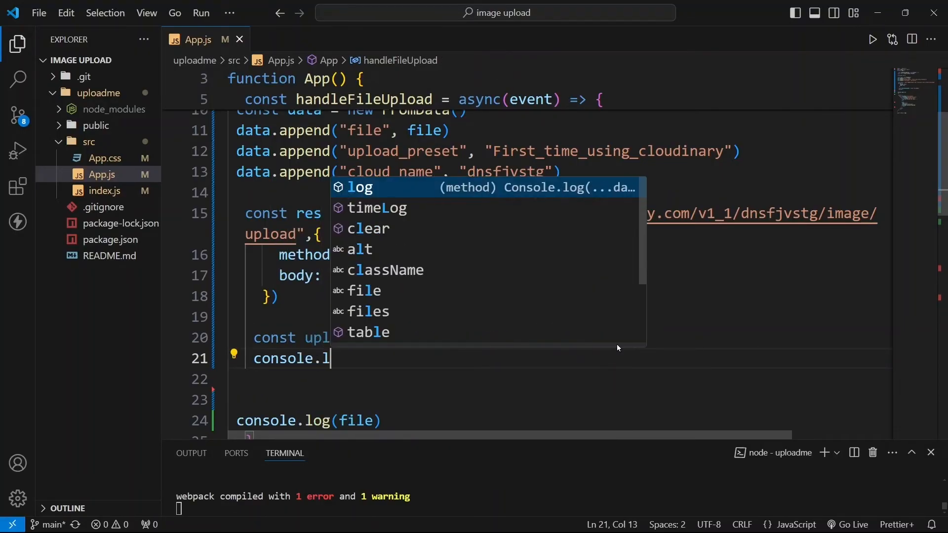
pyautogui.write('og(uplo')
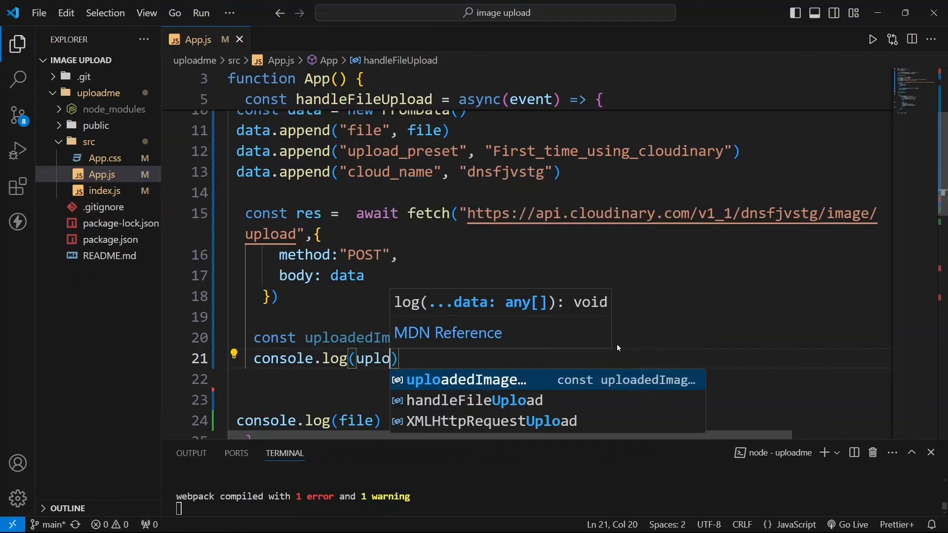
pyautogui.press('Tab')
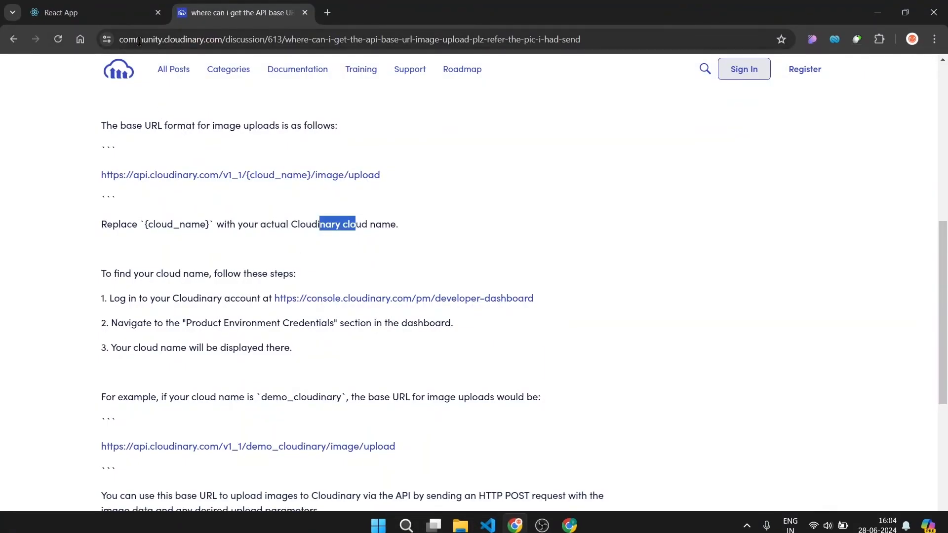
# Step: Pick samosa.jpg from Downloads > images in the React app's file chooser
pyautogui.click(73, 12)
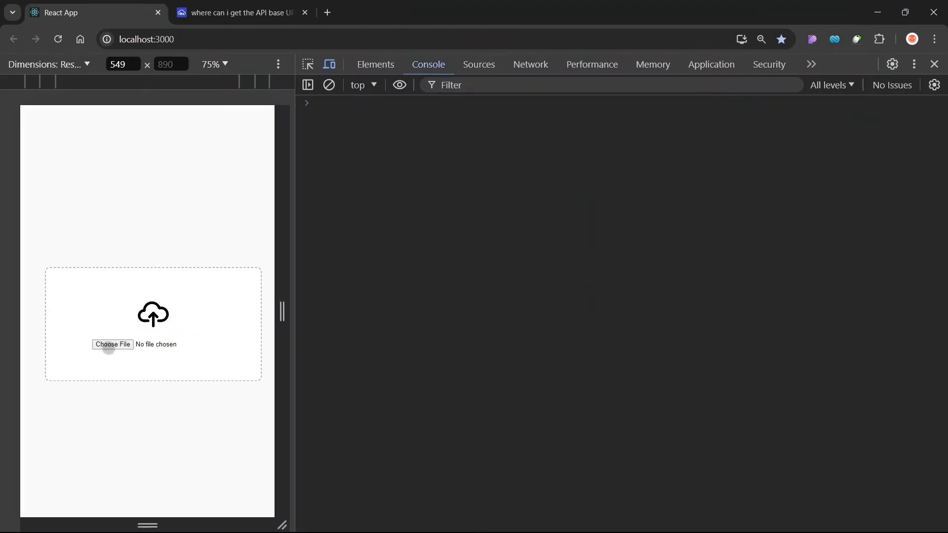
pyautogui.click(113, 344)
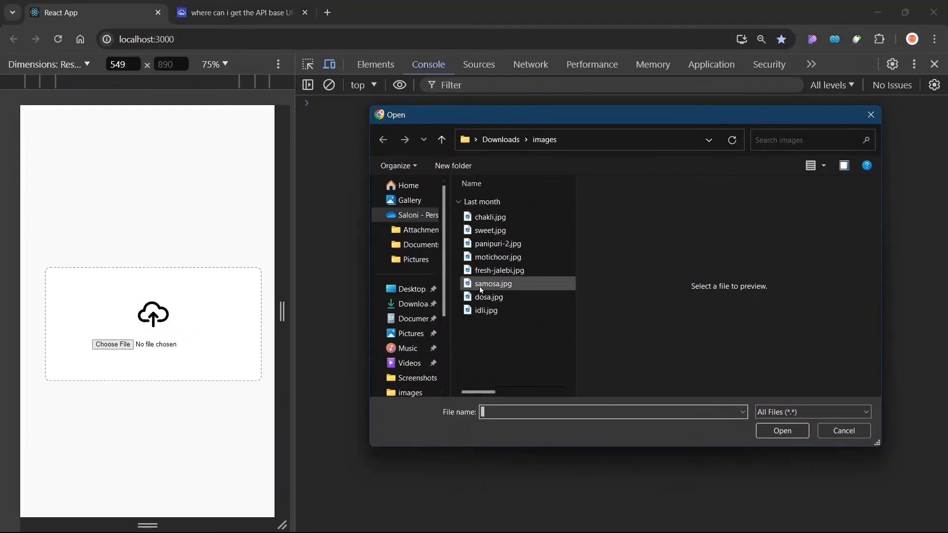
pyautogui.click(492, 283)
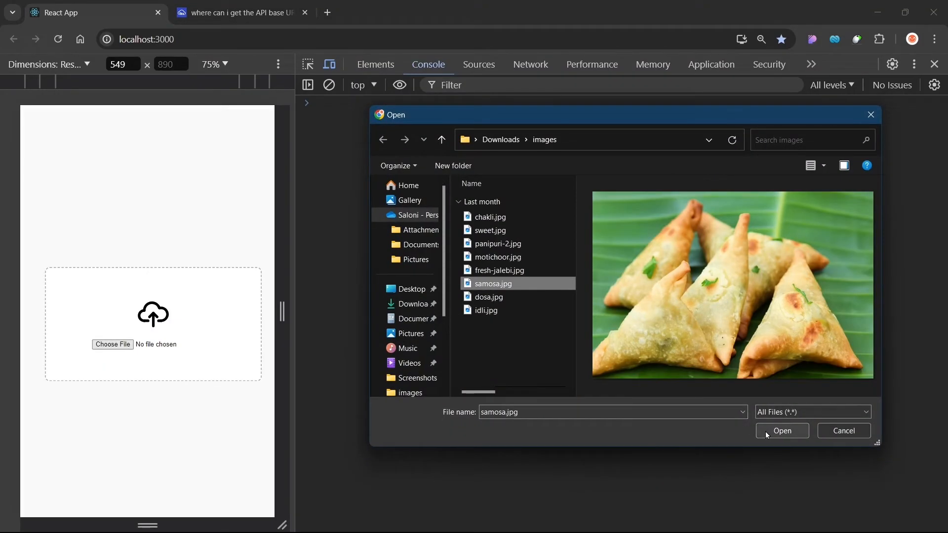
pyautogui.click(781, 430)
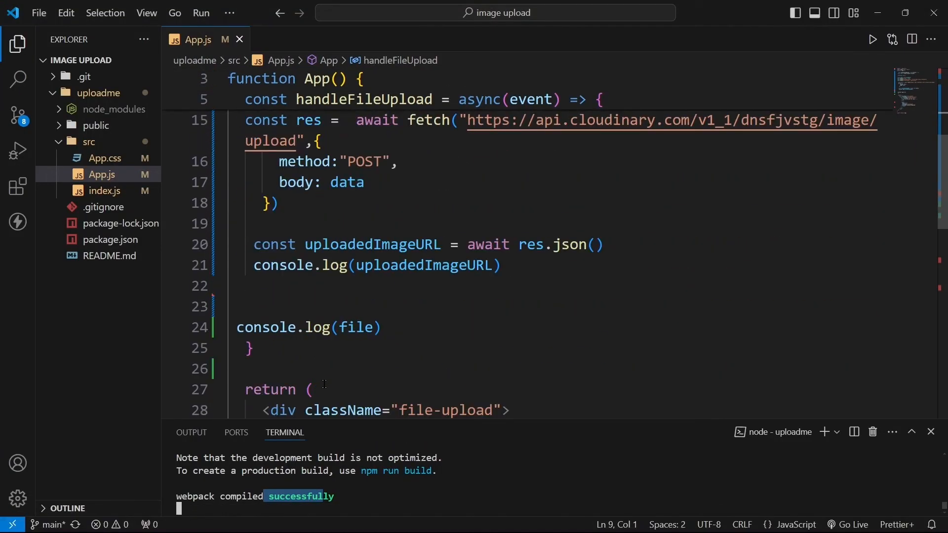
# Step: Log uploadedImageURL.url instead of the whole response and delete console.log(file)
pyautogui.doubleClick(425, 203)
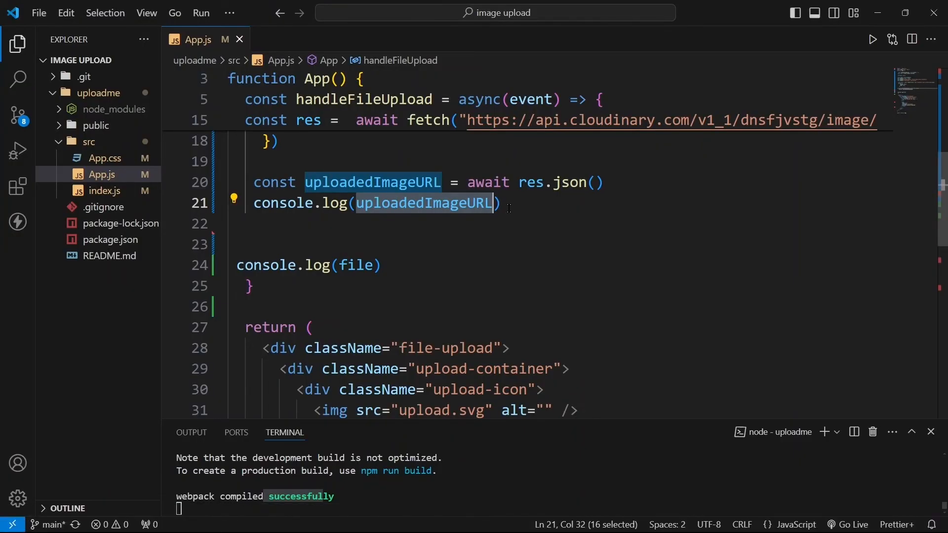
pyautogui.click(501, 203)
pyautogui.write('.url')
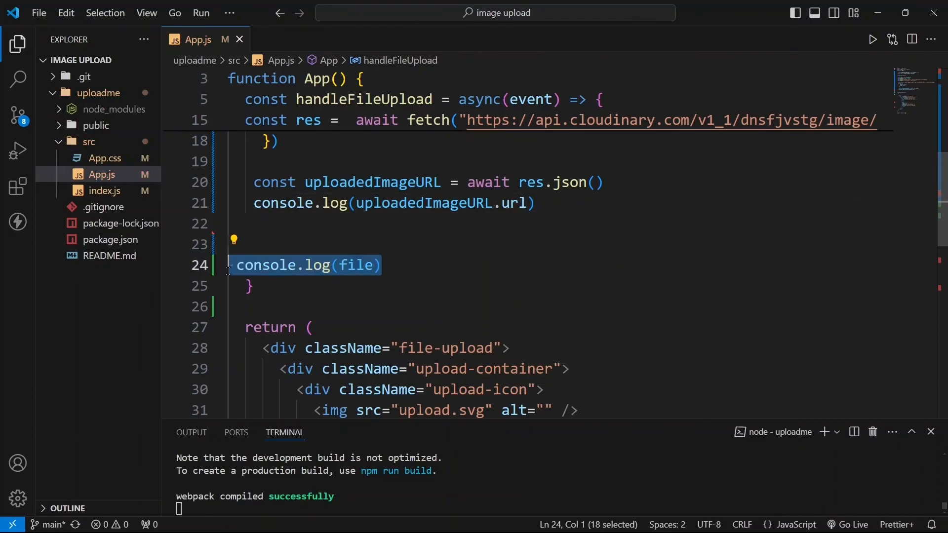
pyautogui.press('Delete')
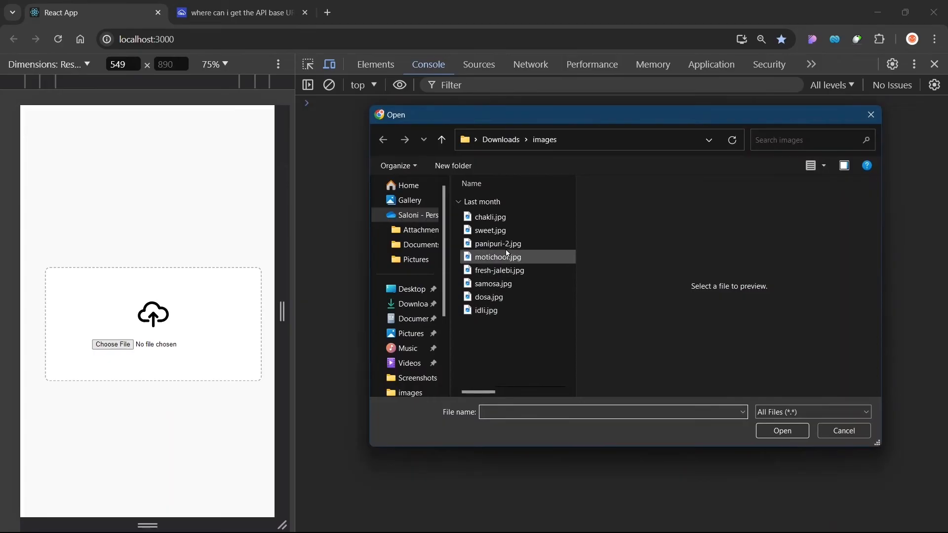
# Step: Upload fresh-jalebi.jpg, open the logged Cloudinary URL, then return to the React App tab
pyautogui.click(499, 270)
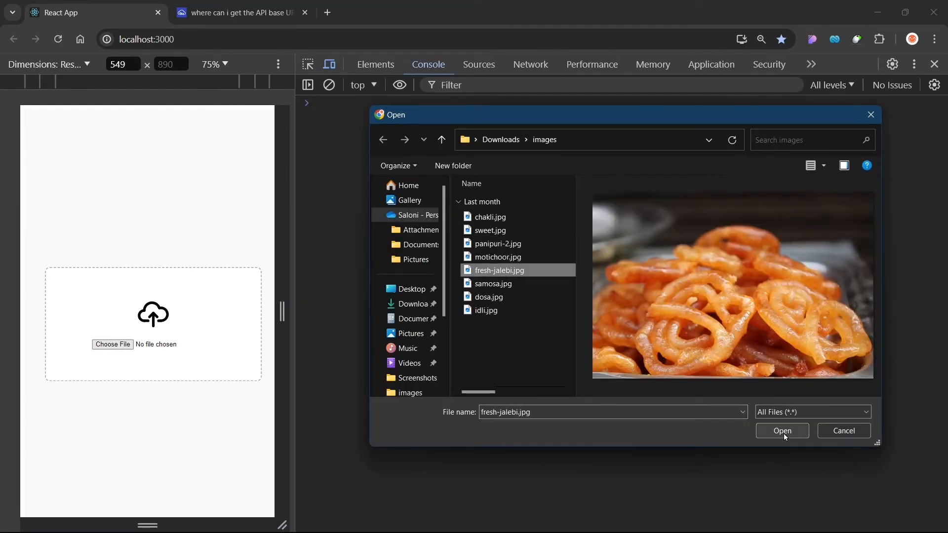
pyautogui.click(780, 430)
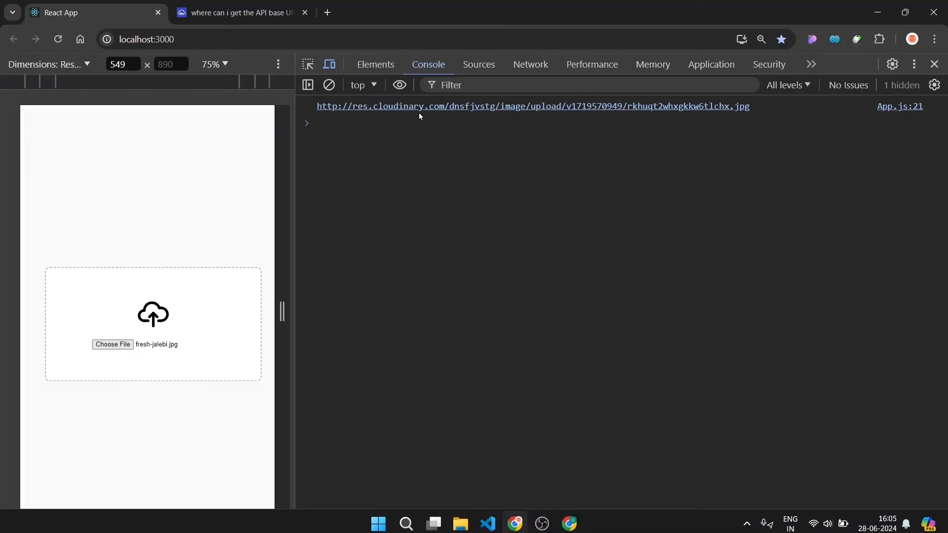
pyautogui.click(532, 107)
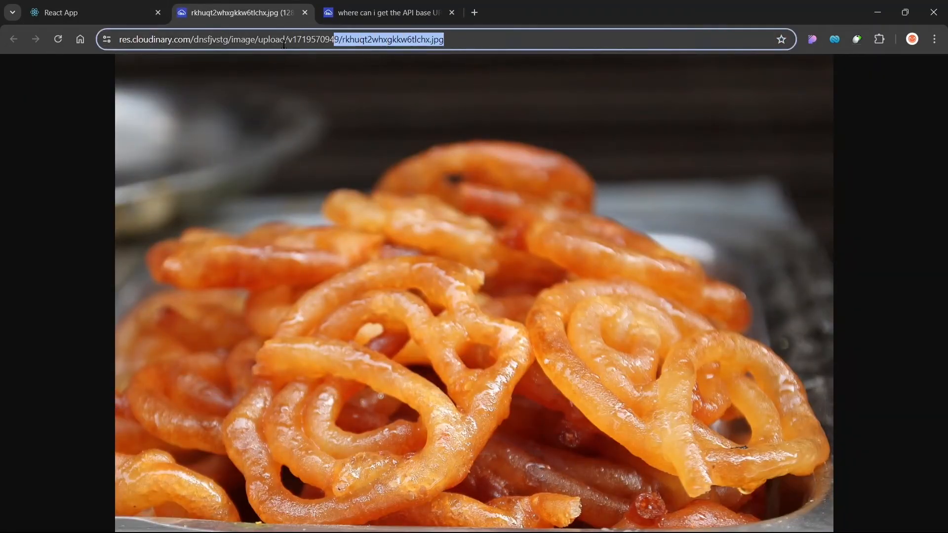
pyautogui.click(94, 12)
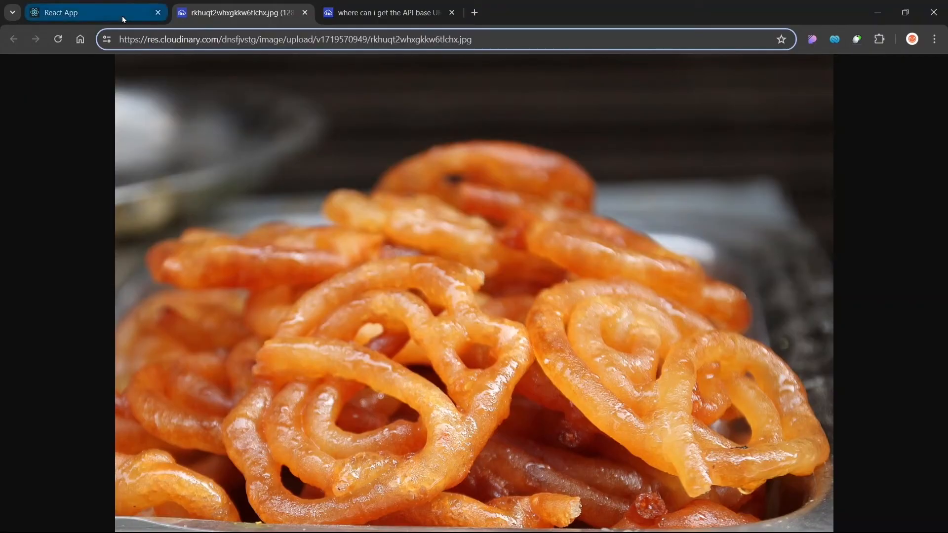
pyautogui.click(90, 12)
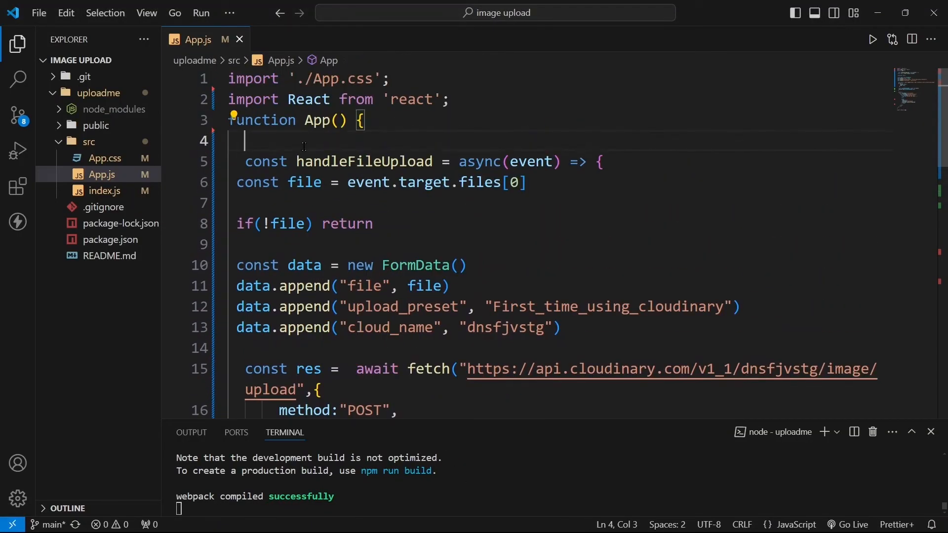
# Step: Declare [loading, setLoading] = useState(false), adding setLoading(true) and setLoading(false) around the upload
pyautogui.write('const')
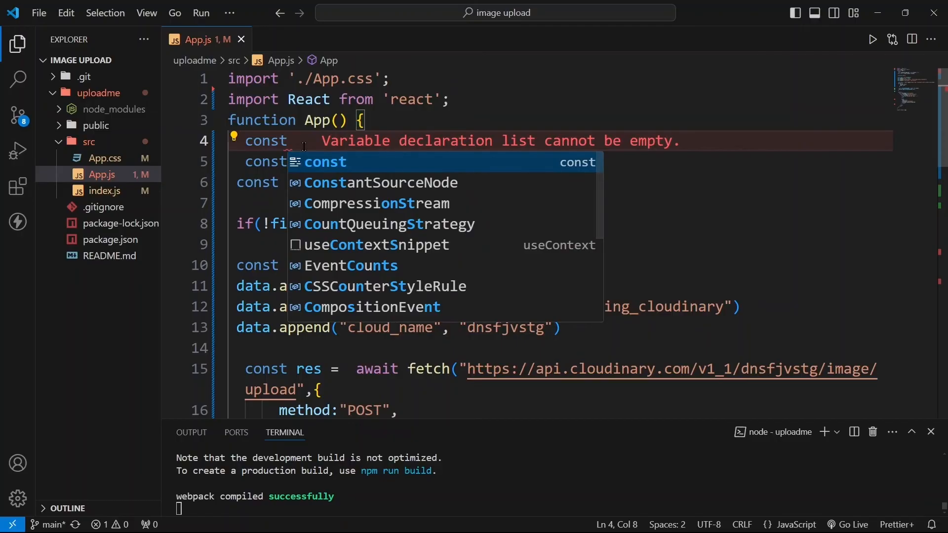
pyautogui.write('[loadi]')
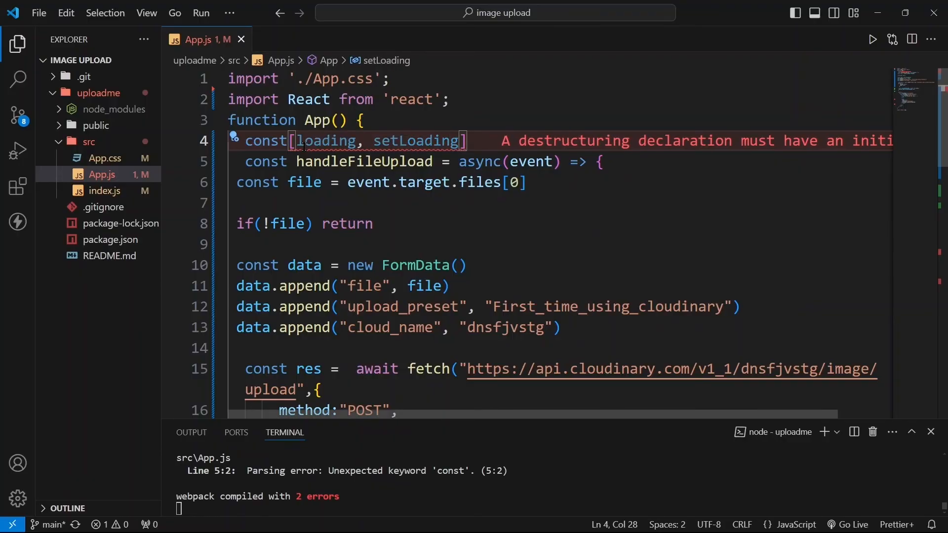
pyautogui.write('= use')
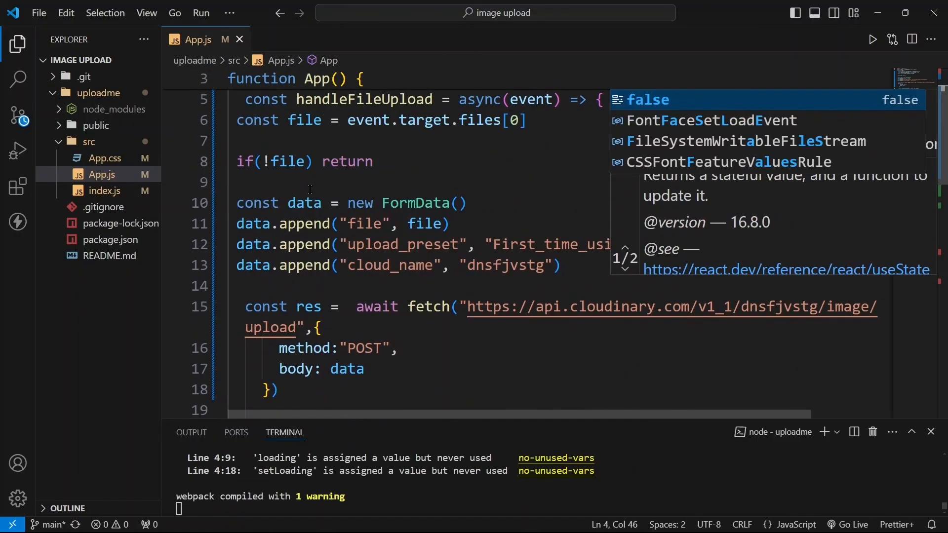
pyautogui.write('set')
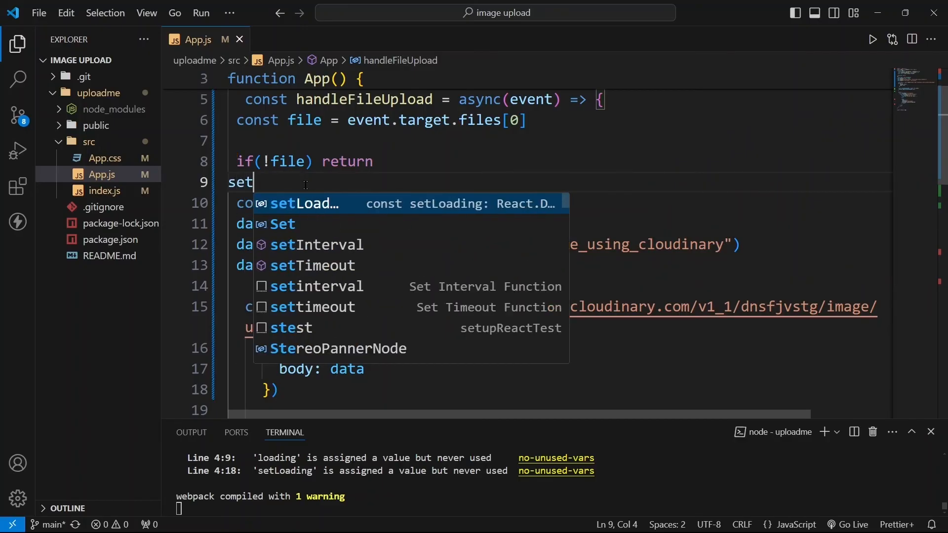
pyautogui.write('Loading(tru')
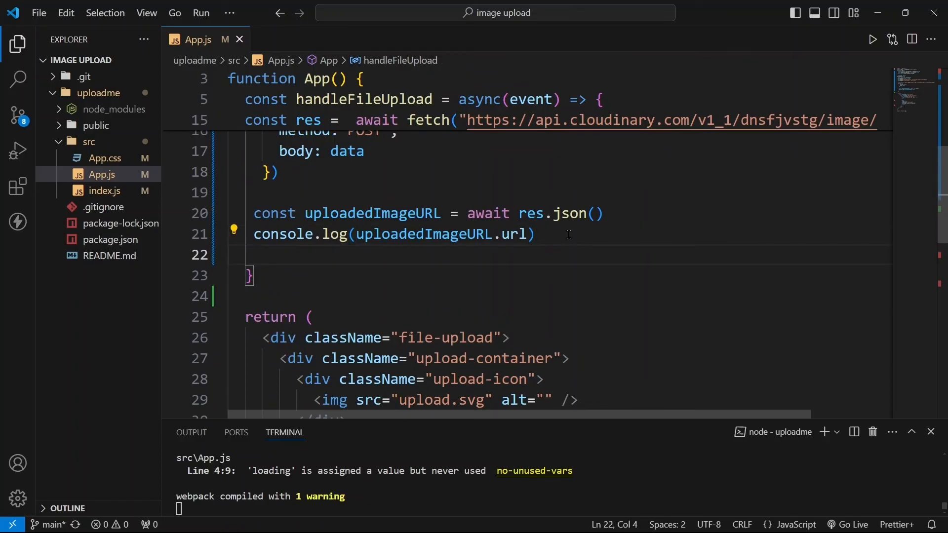
pyautogui.write('setLoading')
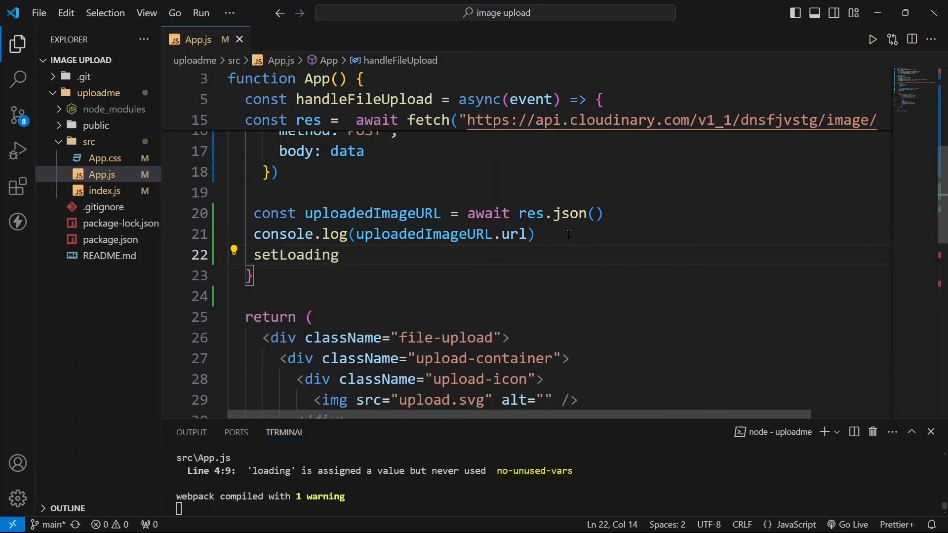
pyautogui.write('(false)')
pyautogui.write('{')
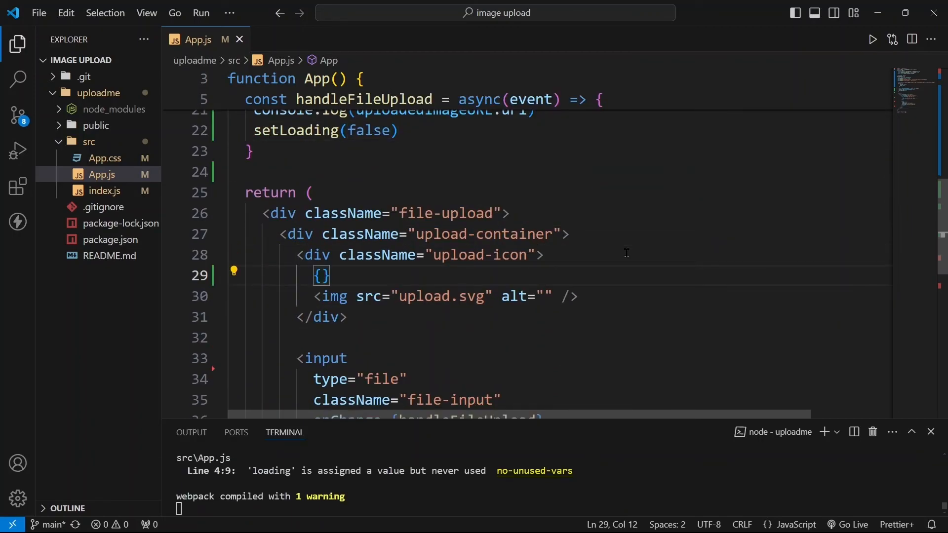
# Step: Add the conditional {loading ? "Uploading...." : <img src="upload.svg" alt="" />} inside the upload-icon div
pyautogui.write('loading ? "')
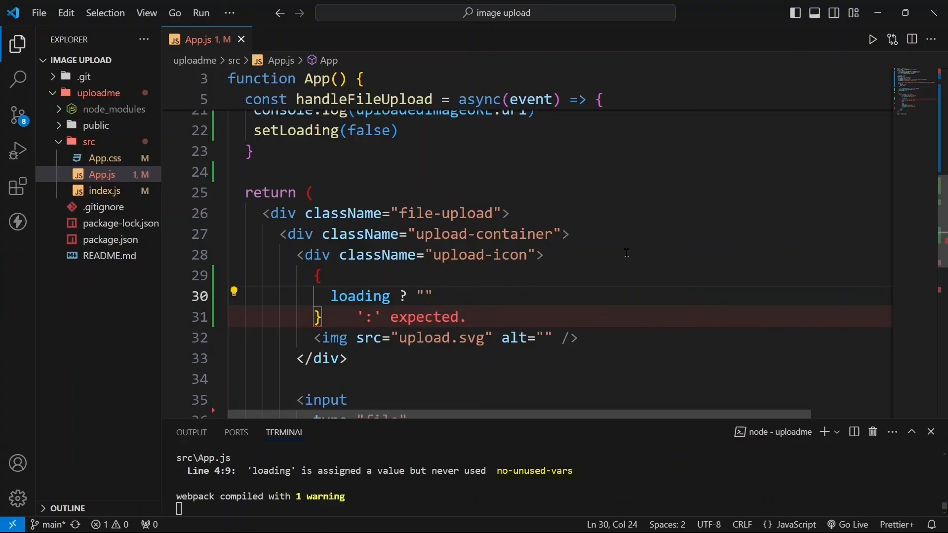
pyautogui.write('uplo')
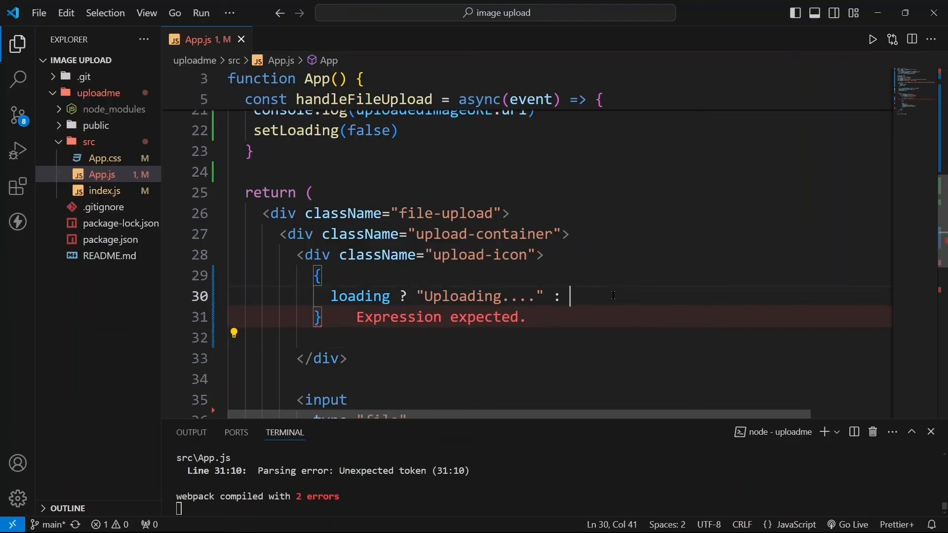
pyautogui.write('<img src="upload.svg" alt="" />')
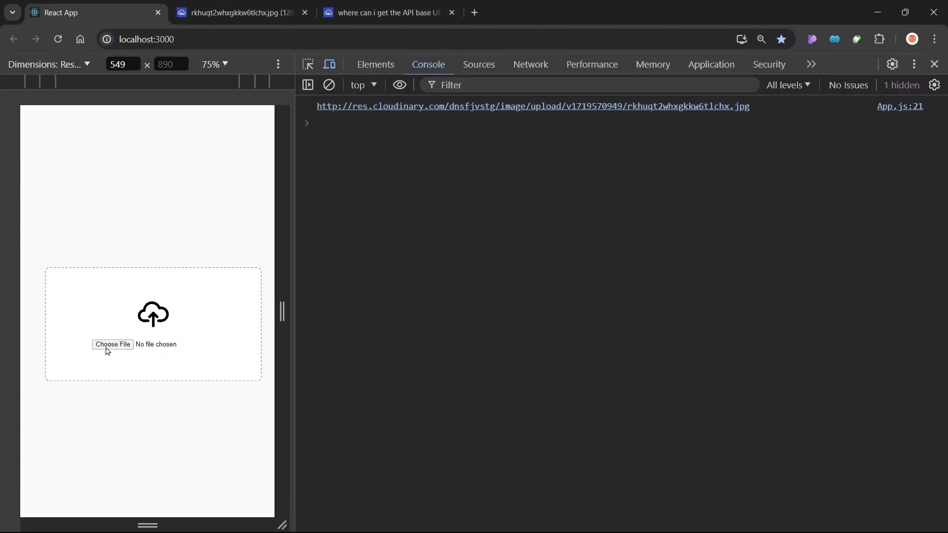
# Step: Upload dosa.jpg through Choose File and check its Cloudinary URL in the console
pyautogui.click(112, 345)
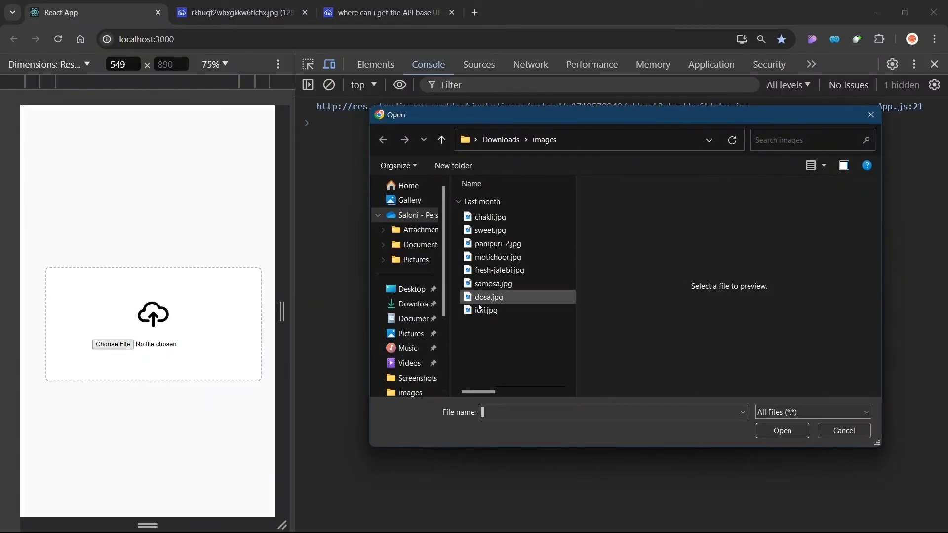
pyautogui.click(488, 297)
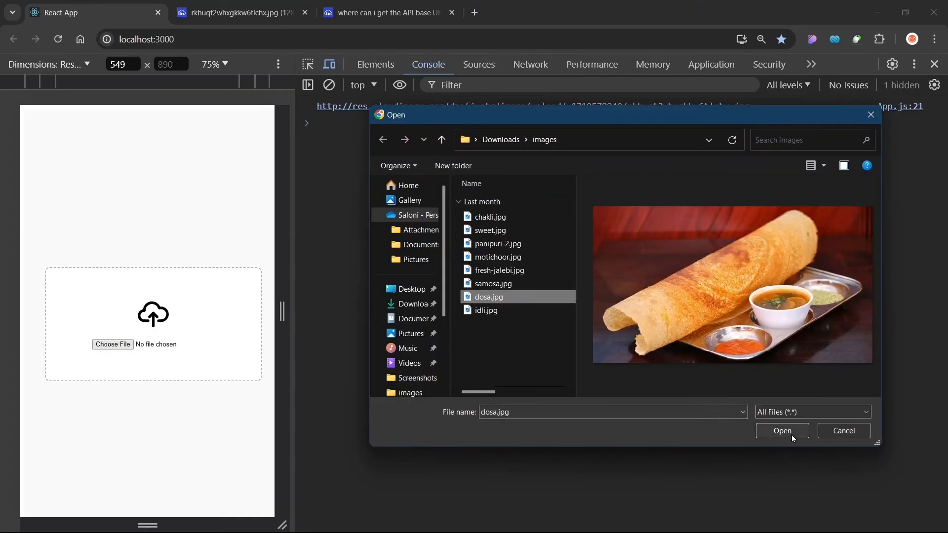
pyautogui.click(780, 430)
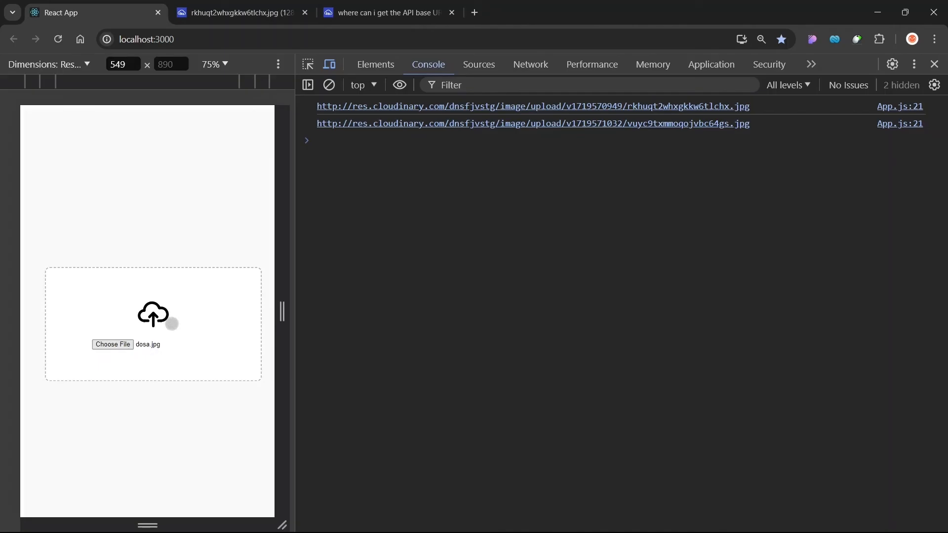
pyautogui.moveTo(388, 127)
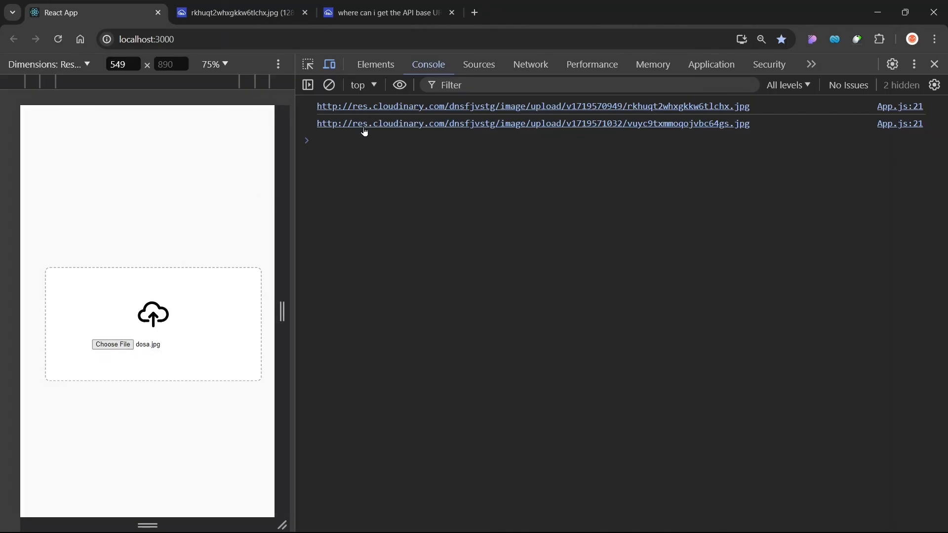
pyautogui.click(532, 123)
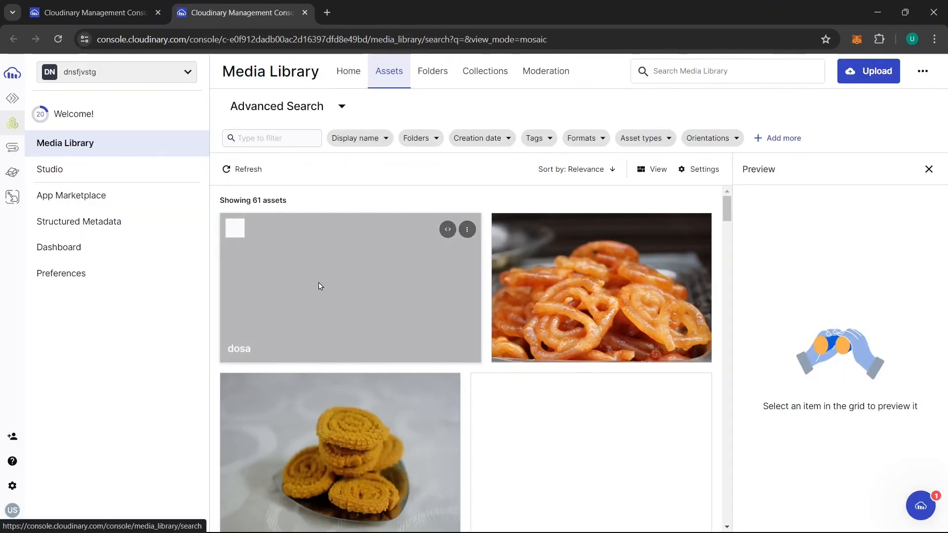
# Step: Scroll the Cloudinary asset grid to find the new dosa image listed first
pyautogui.scroll(-3)
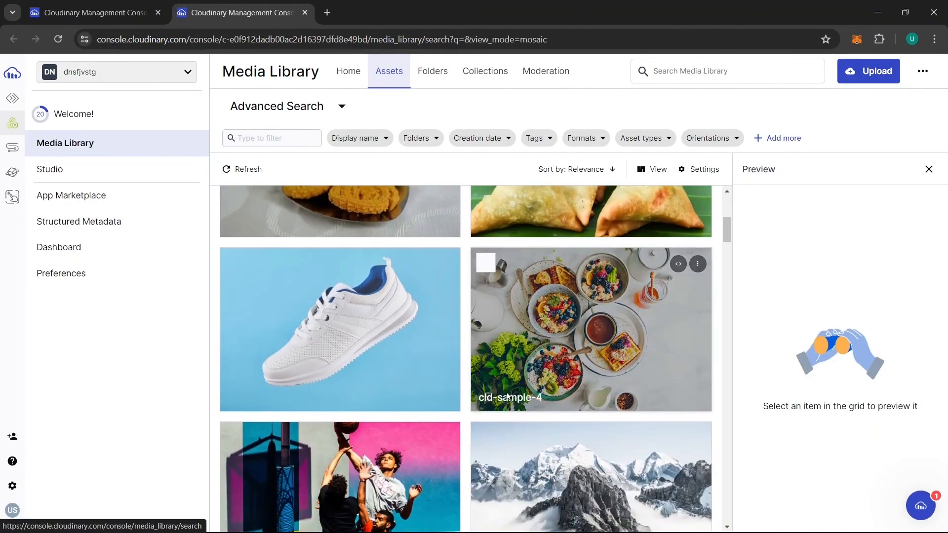
pyautogui.scroll(-3)
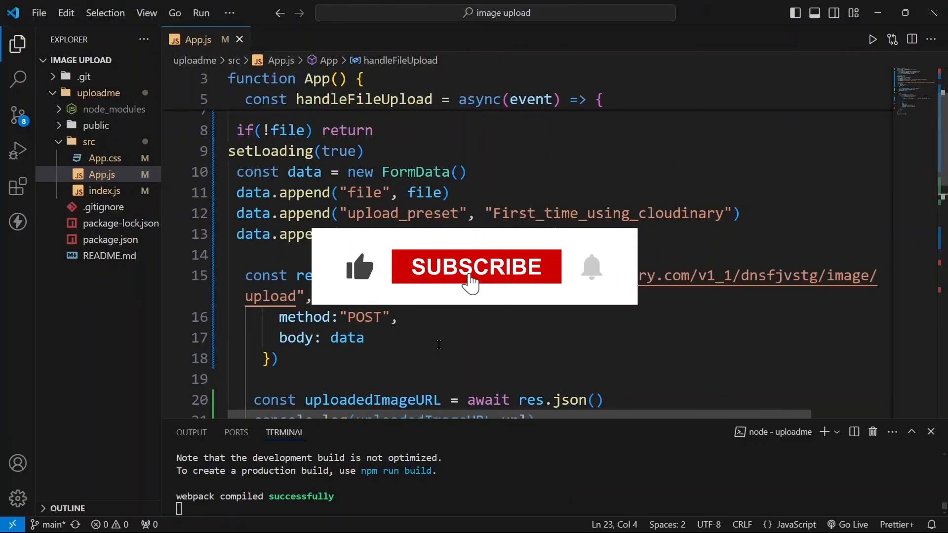
pyautogui.click(476, 266)
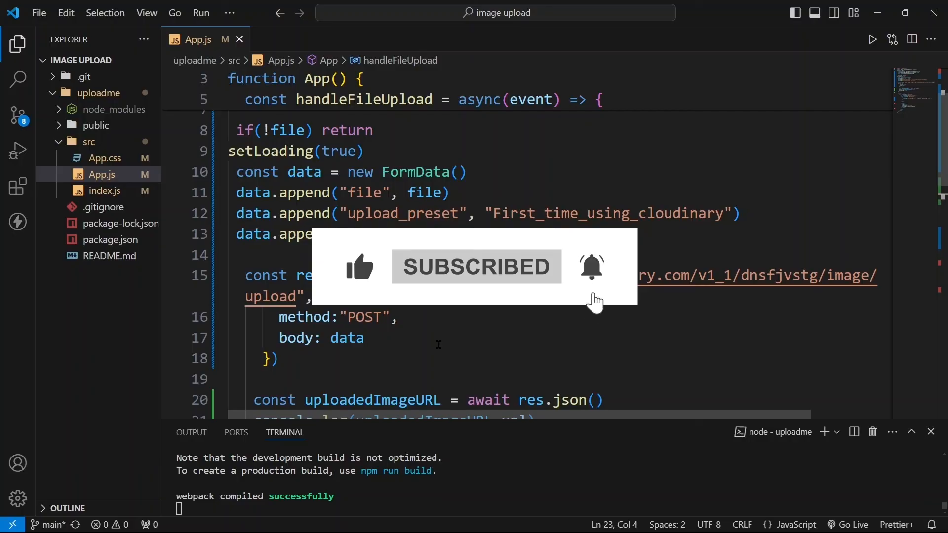